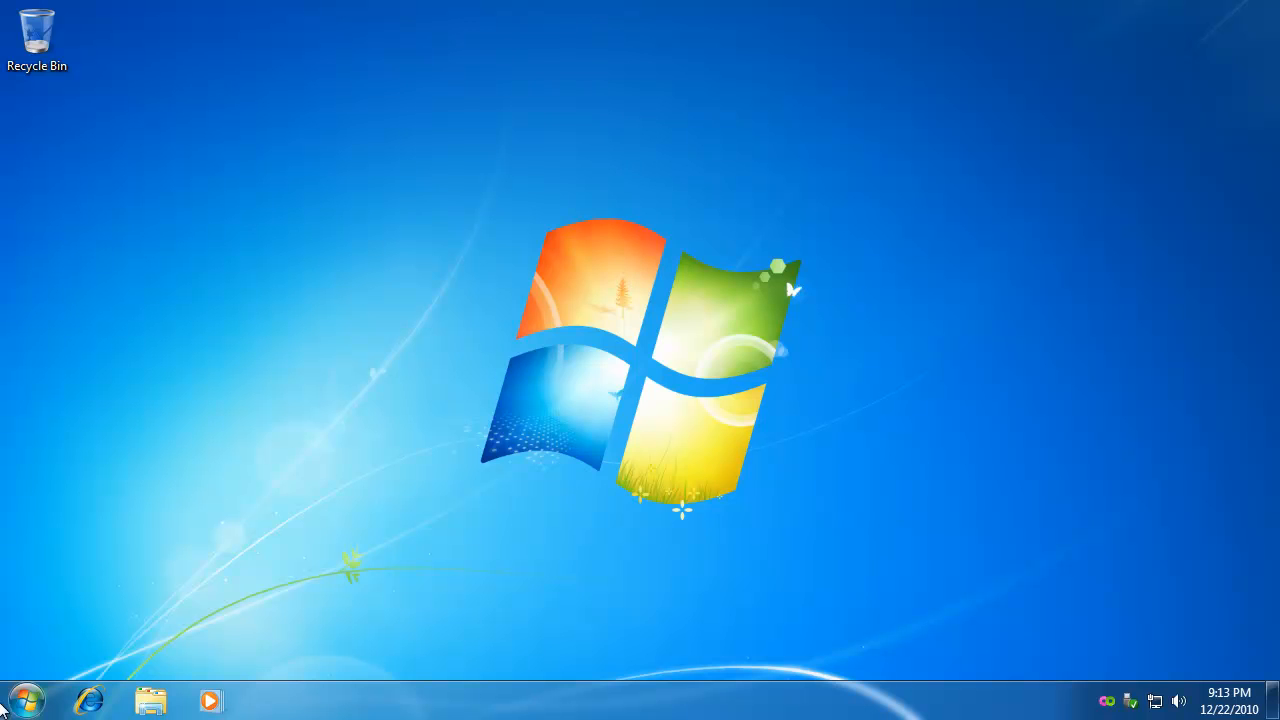
# Step: Bring up the Start menu on the Windows 7 desktop
pyautogui.click(24, 700)
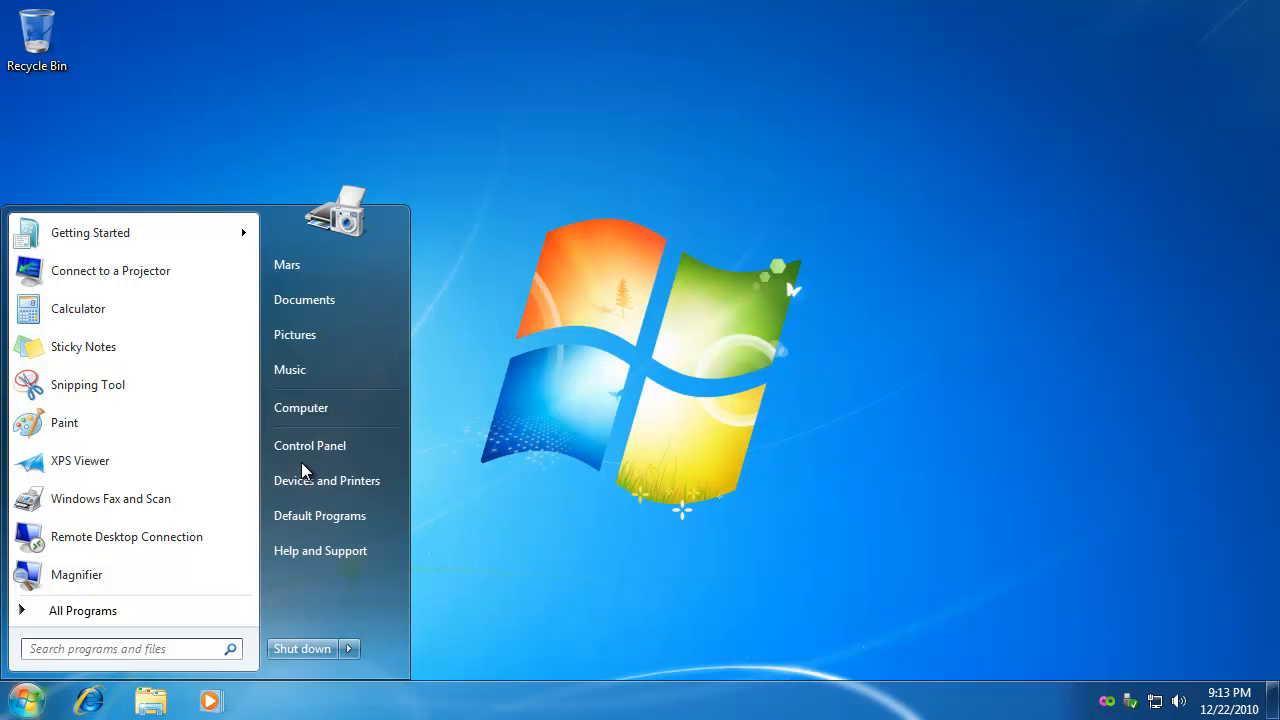
pyautogui.moveTo(310, 444)
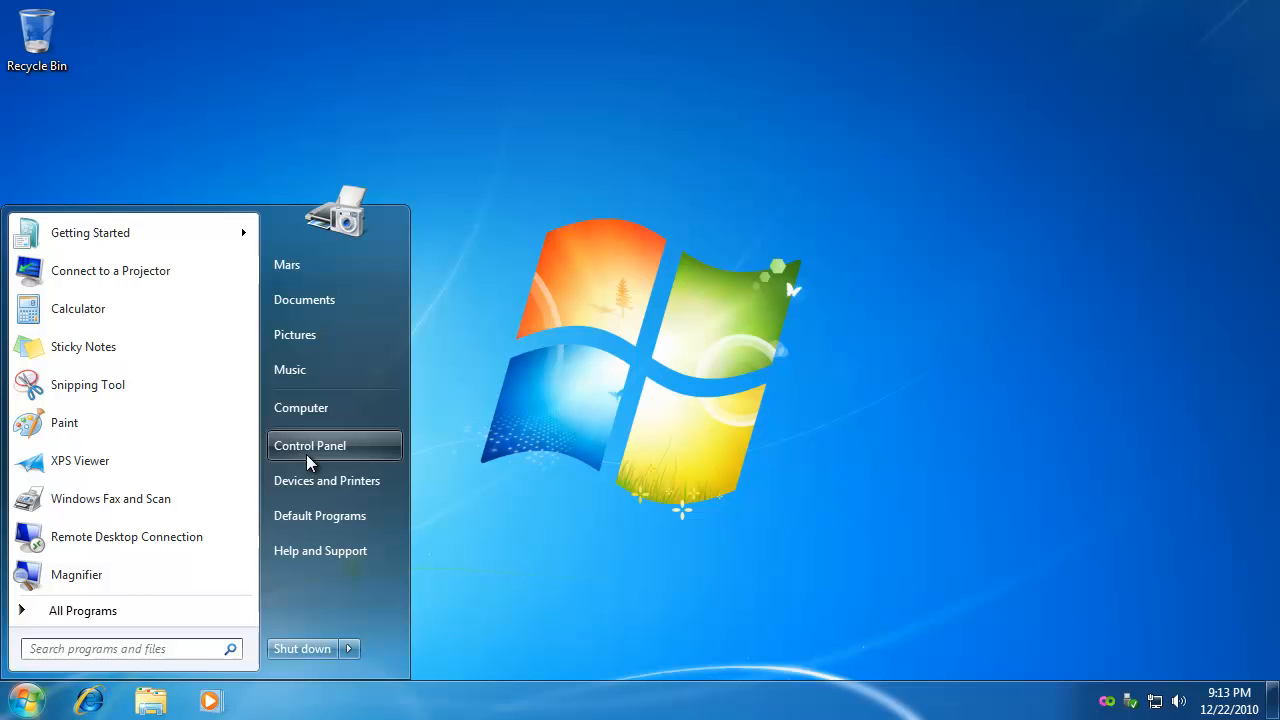
pyautogui.moveTo(320, 458)
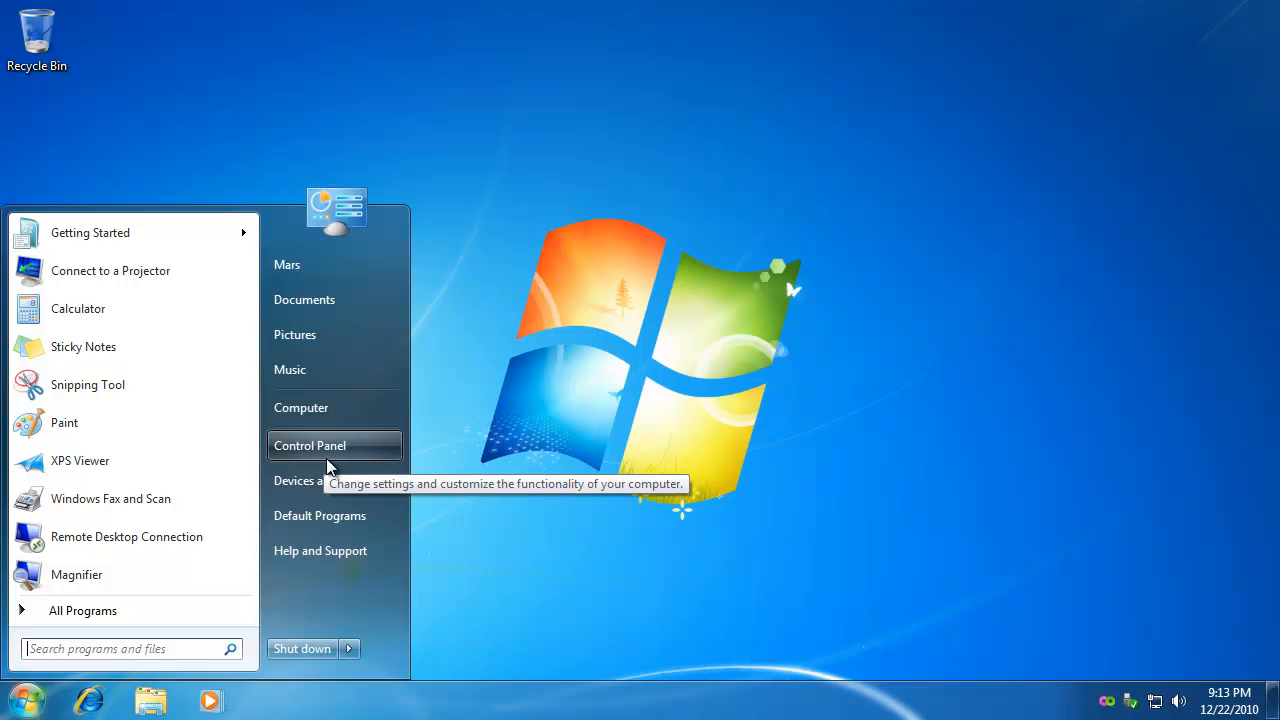
# Step: Reach Credential Manager via Control Panel > User Accounts > Manage your credentials
pyautogui.click(310, 444)
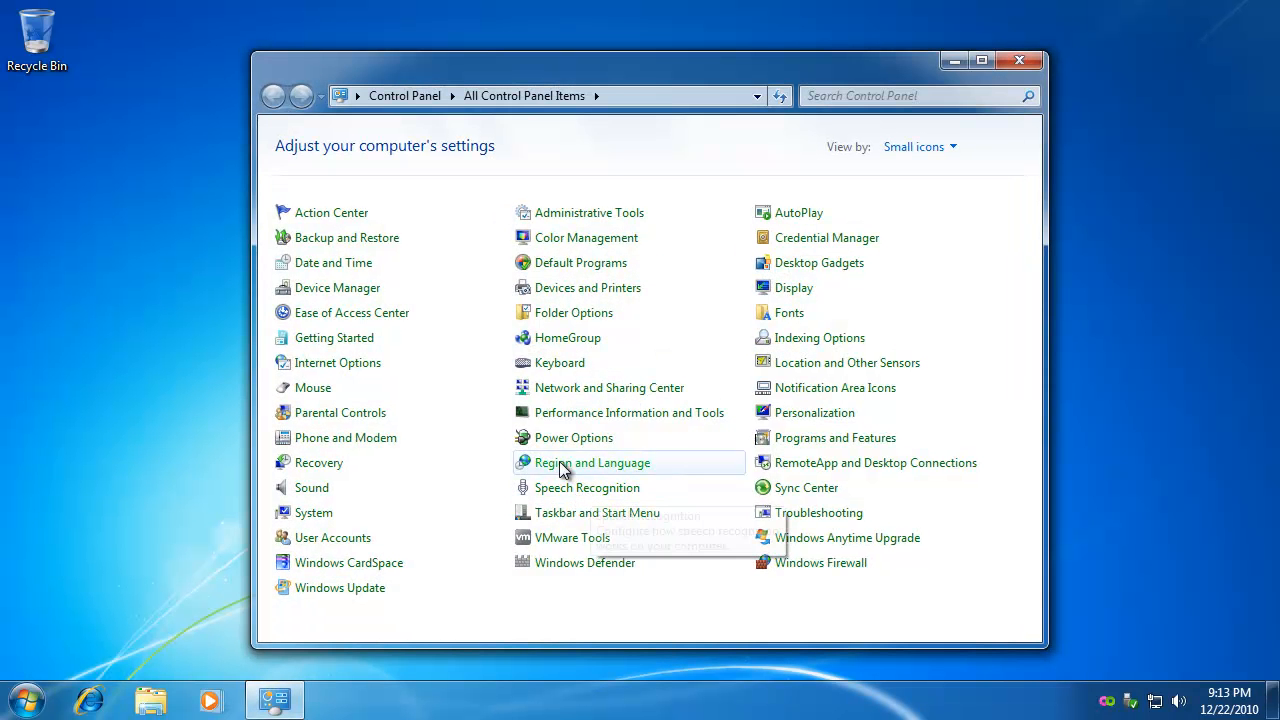
pyautogui.moveTo(332, 536)
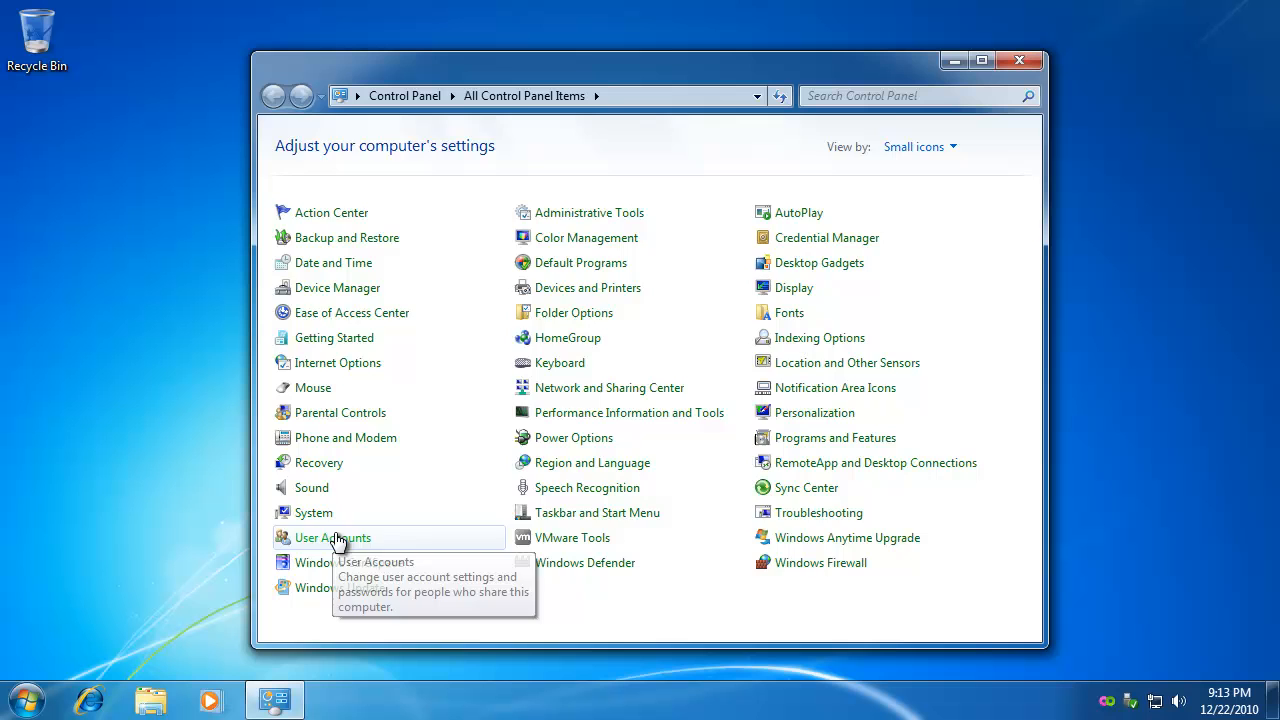
pyautogui.click(332, 536)
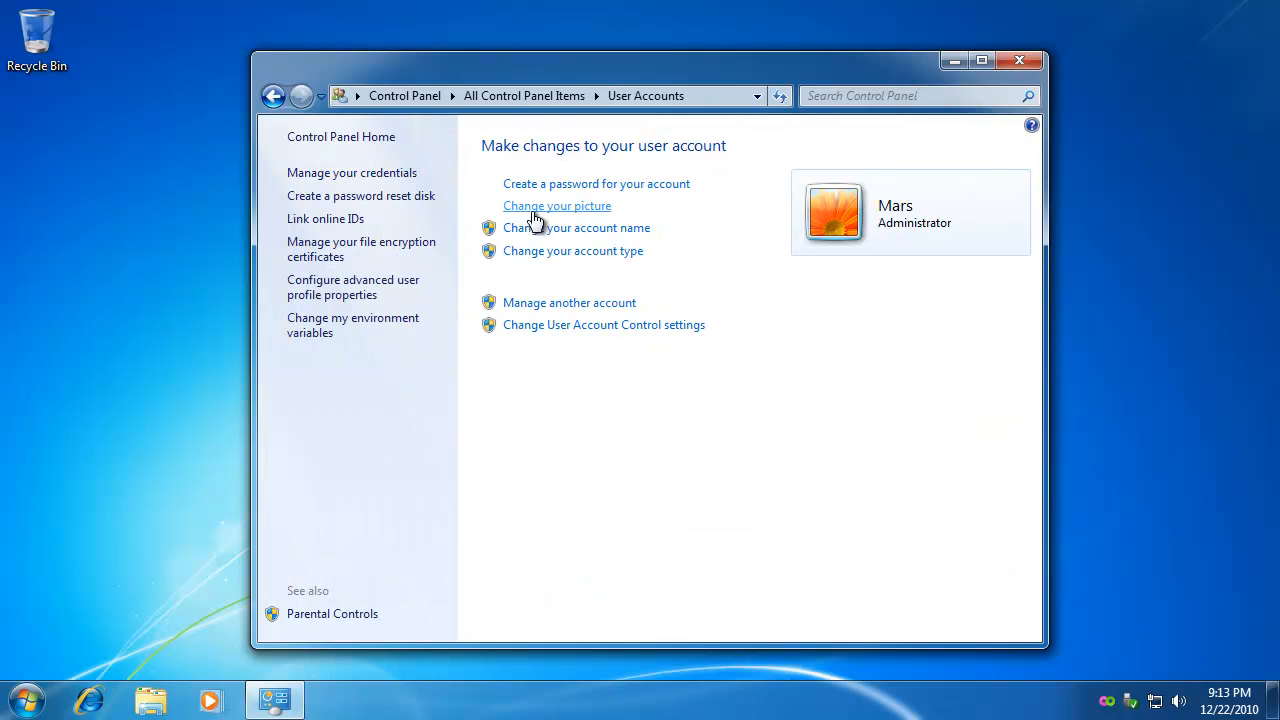
pyautogui.click(352, 172)
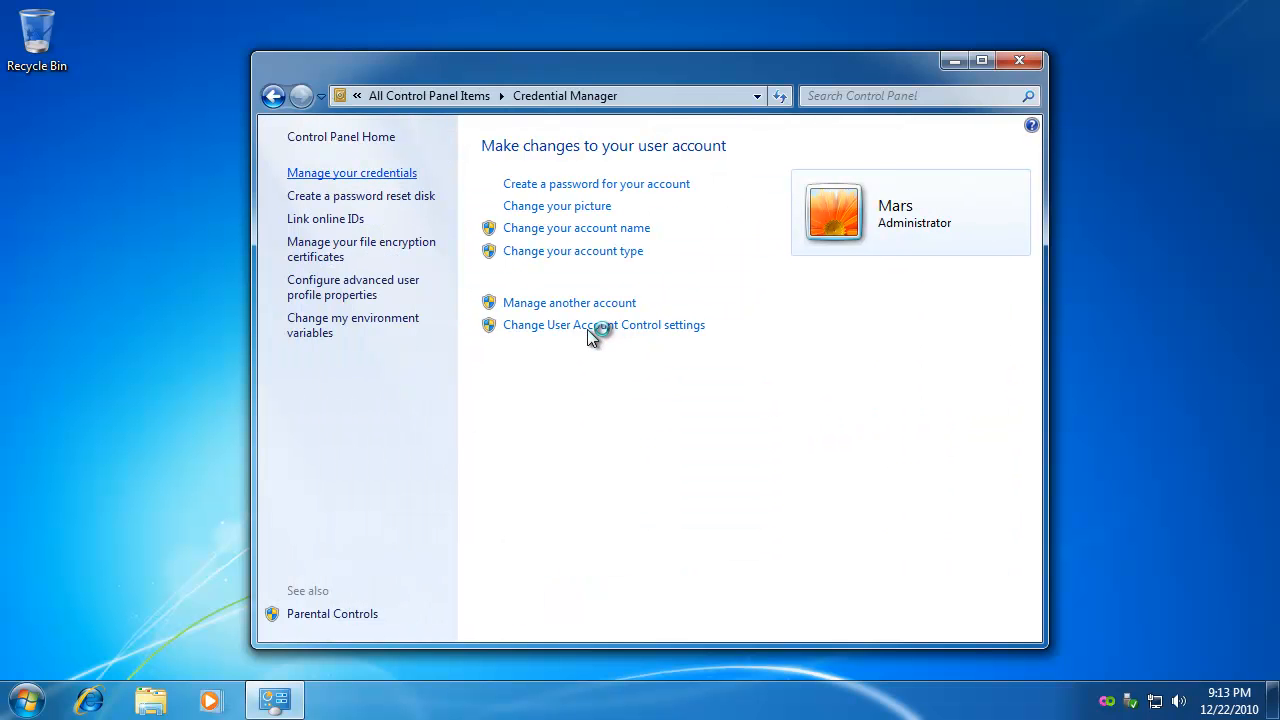
pyautogui.click(352, 172)
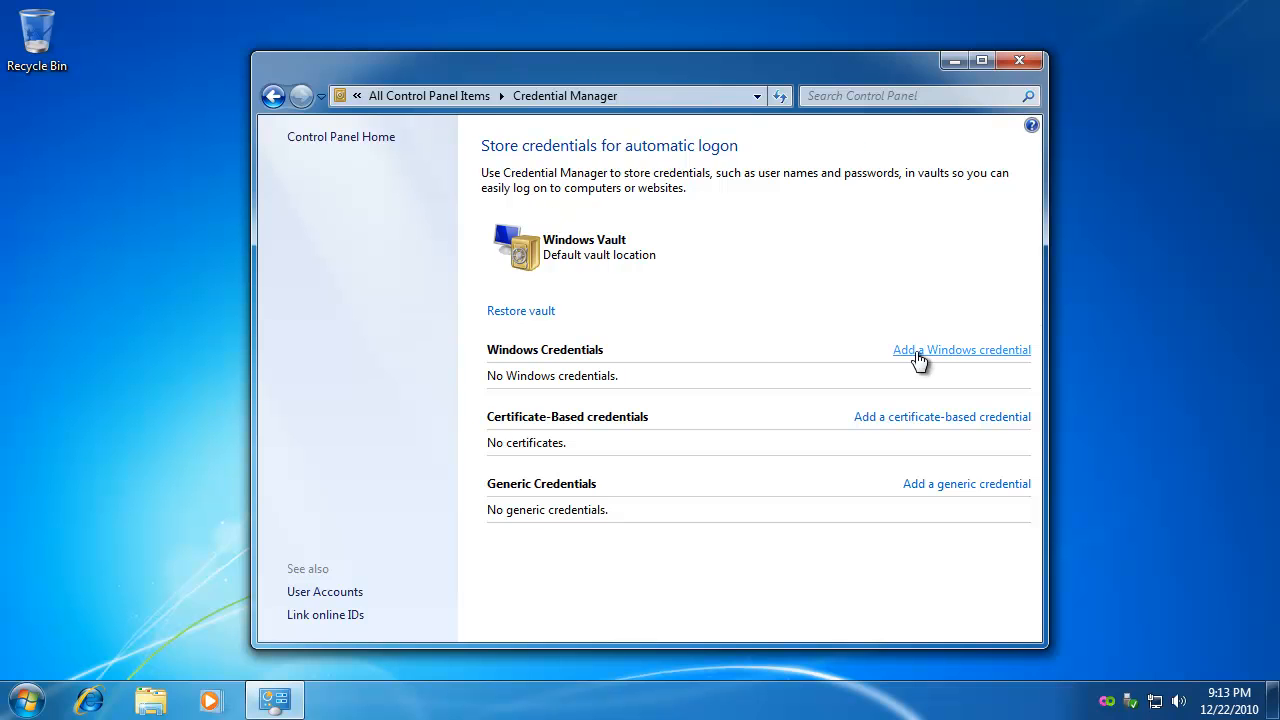
# Step: Add a Windows credential for network address 'mother' with user name and password, and save it
pyautogui.click(960, 348)
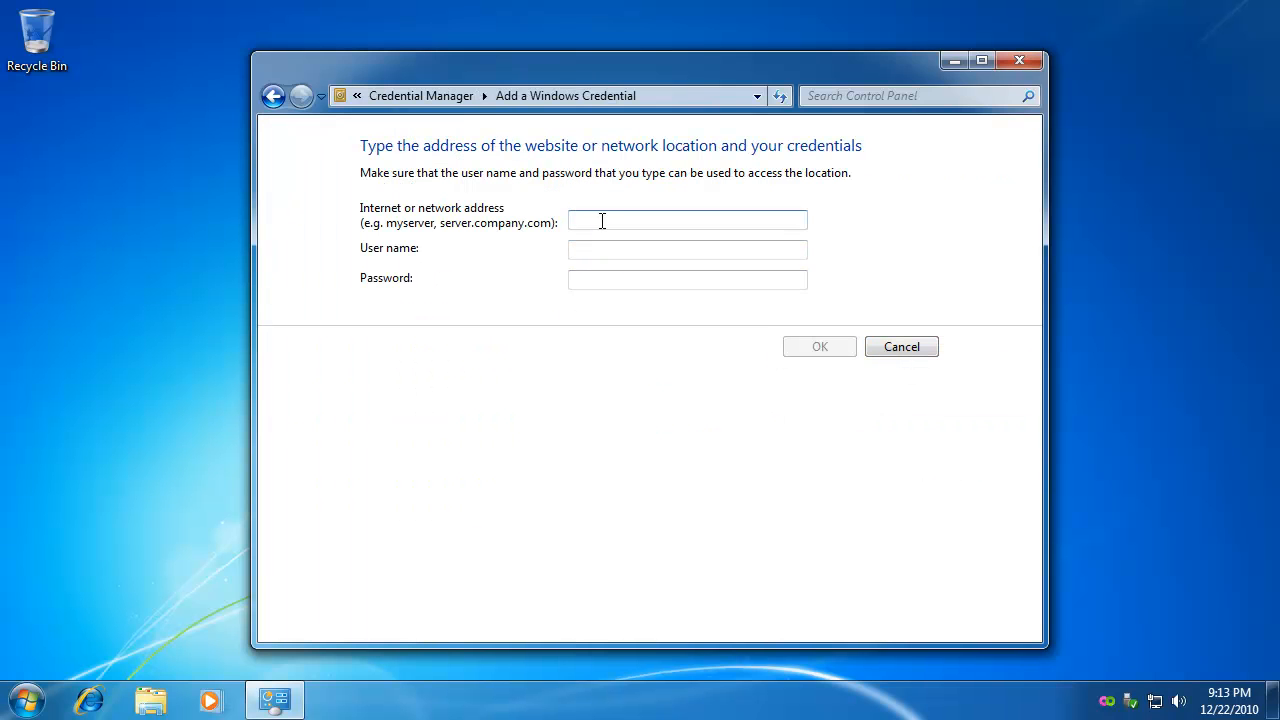
pyautogui.write('mother')
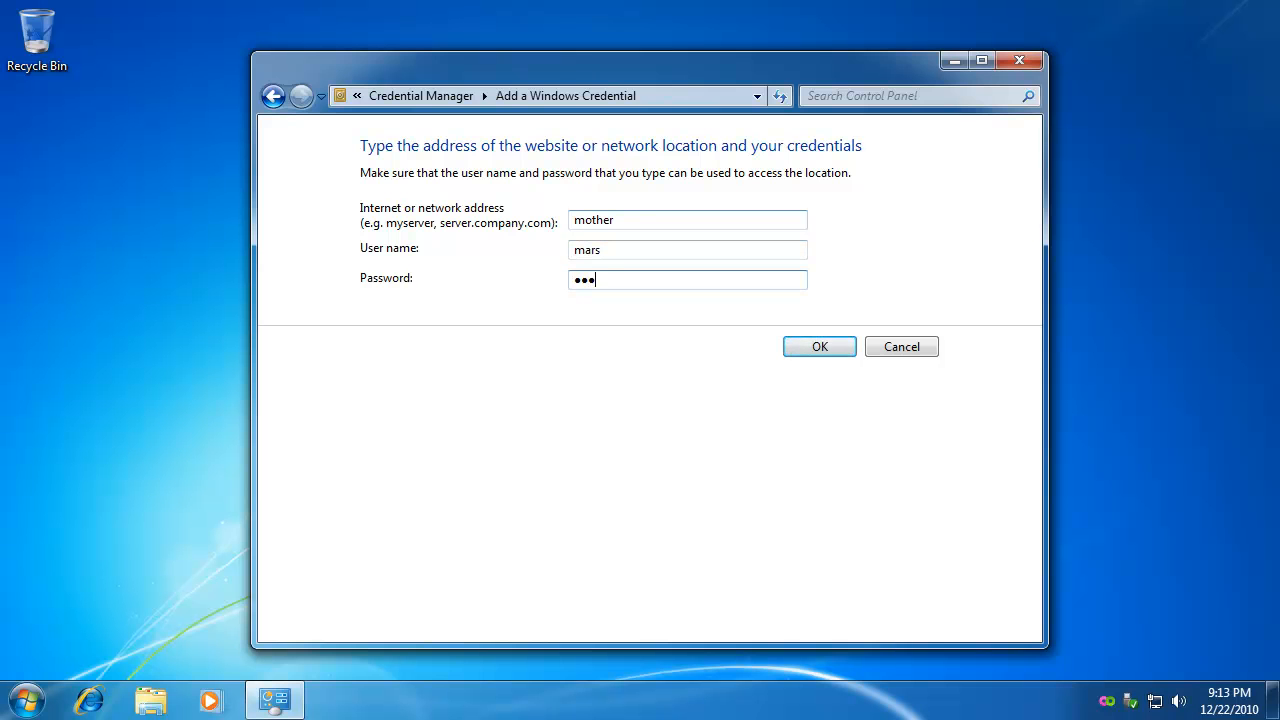
pyautogui.click(820, 346)
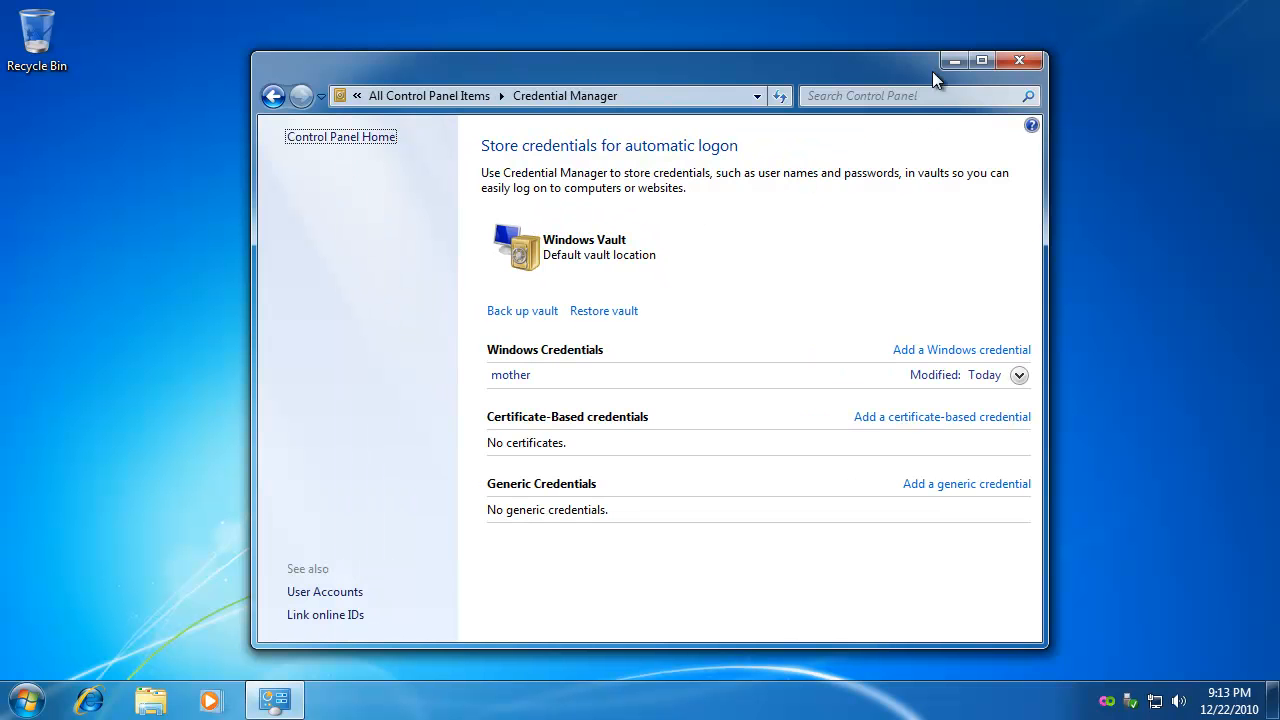
# Step: Map the share \\mother\main as network drive Z: from Windows Explorer
pyautogui.click(1020, 60)
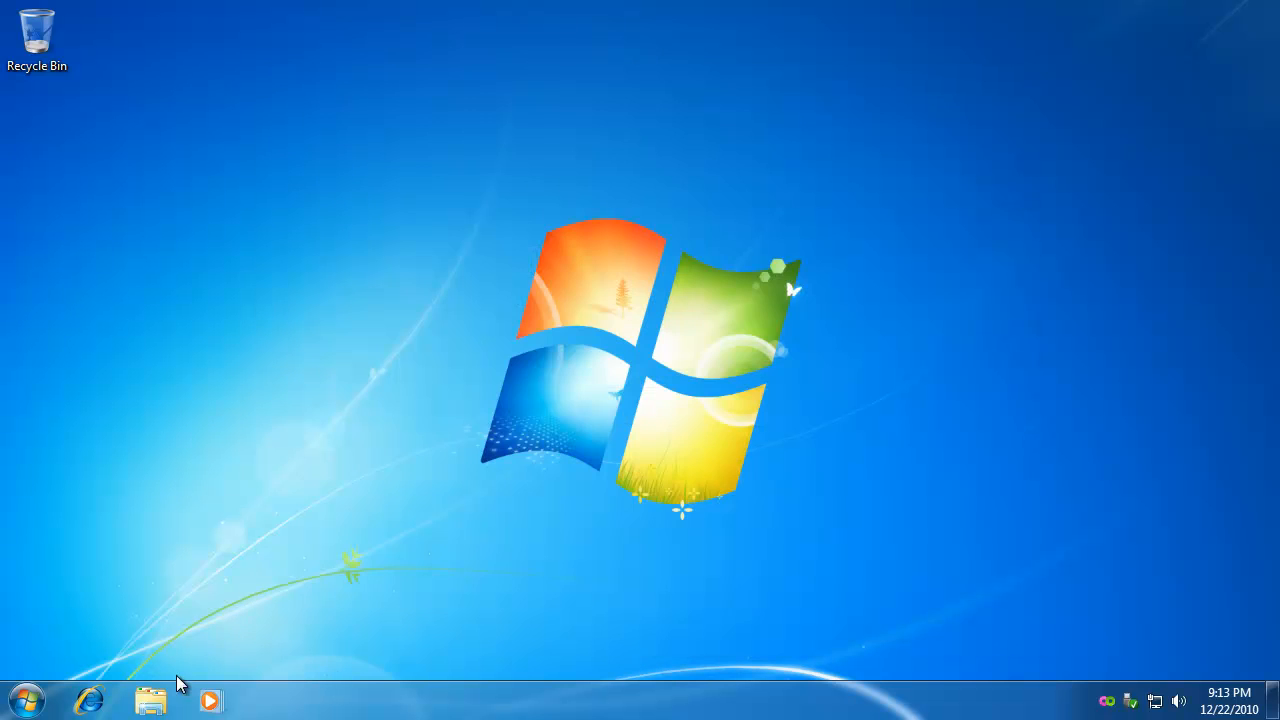
pyautogui.click(152, 700)
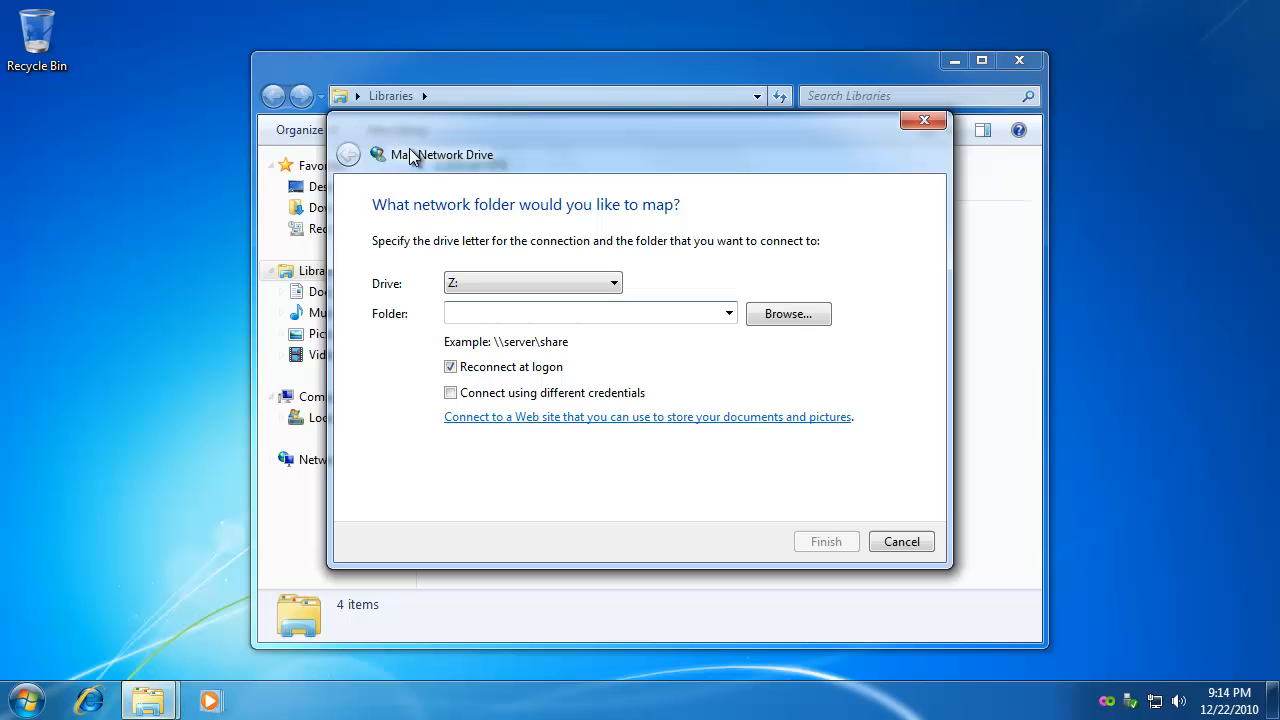
pyautogui.write('\\\\mothe')
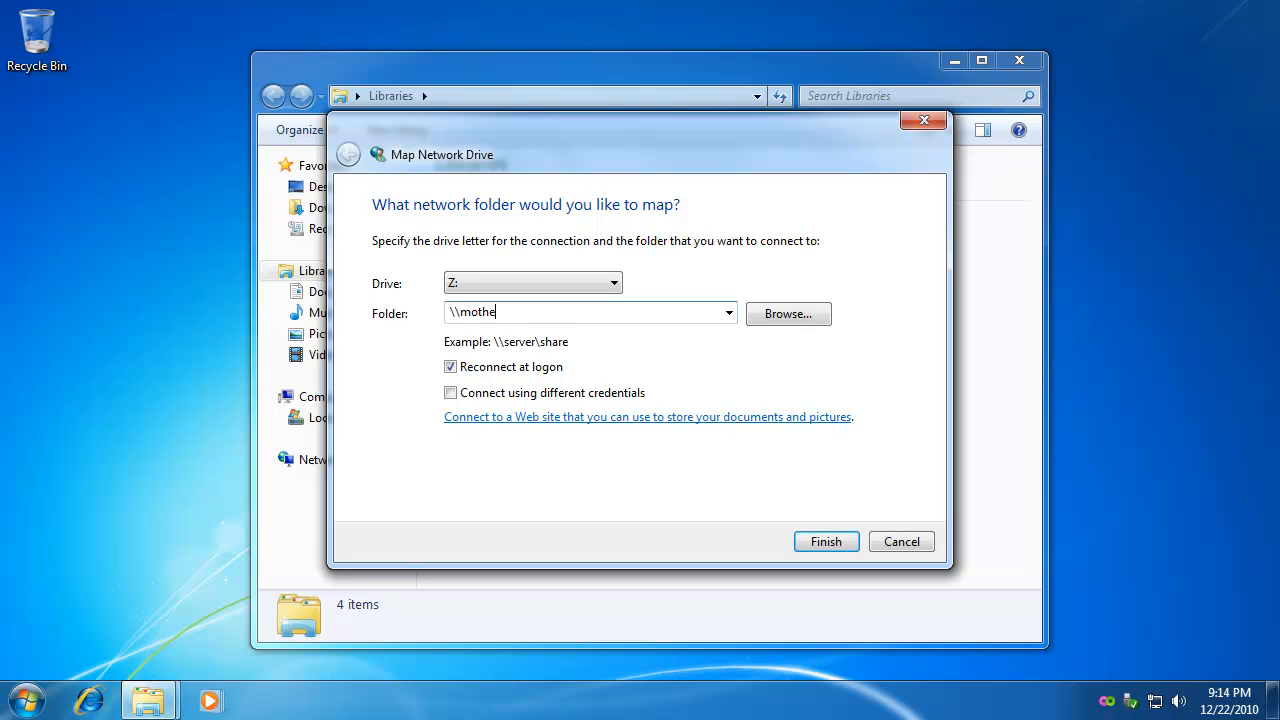
pyautogui.click(824, 540)
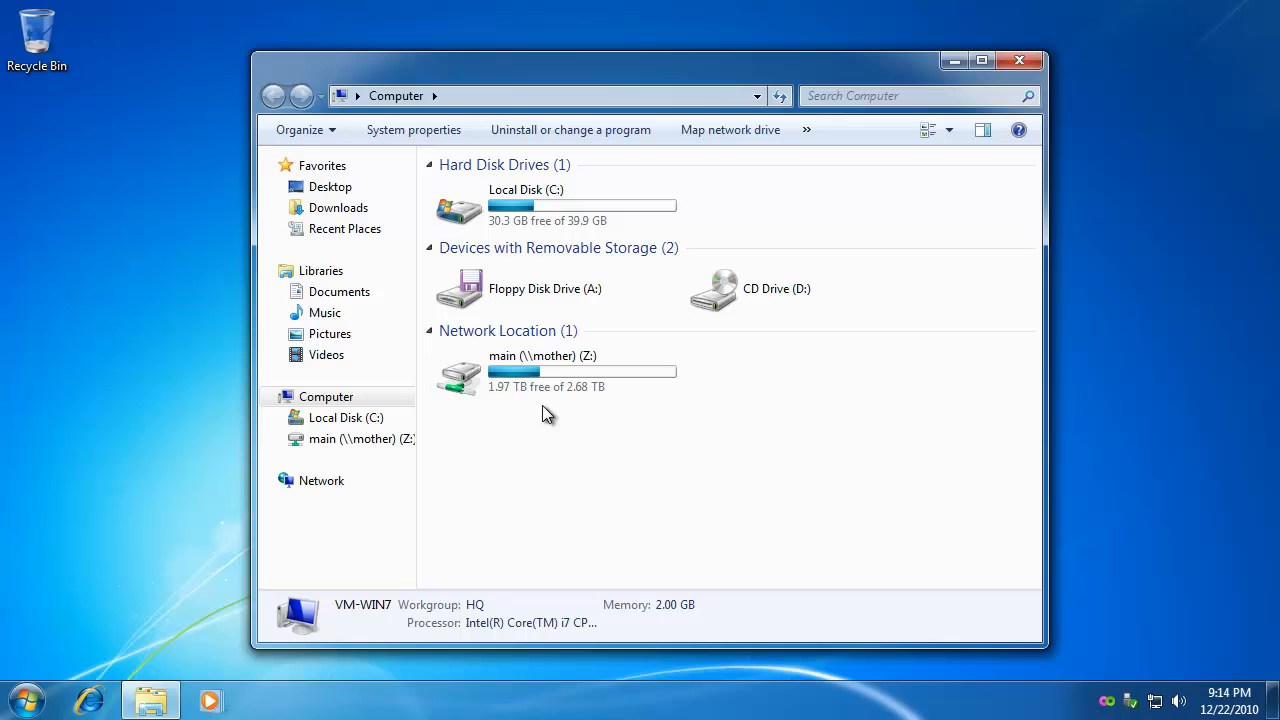
# Step: Restart the computer from the Start menu's Shut down options
pyautogui.click(1020, 60)
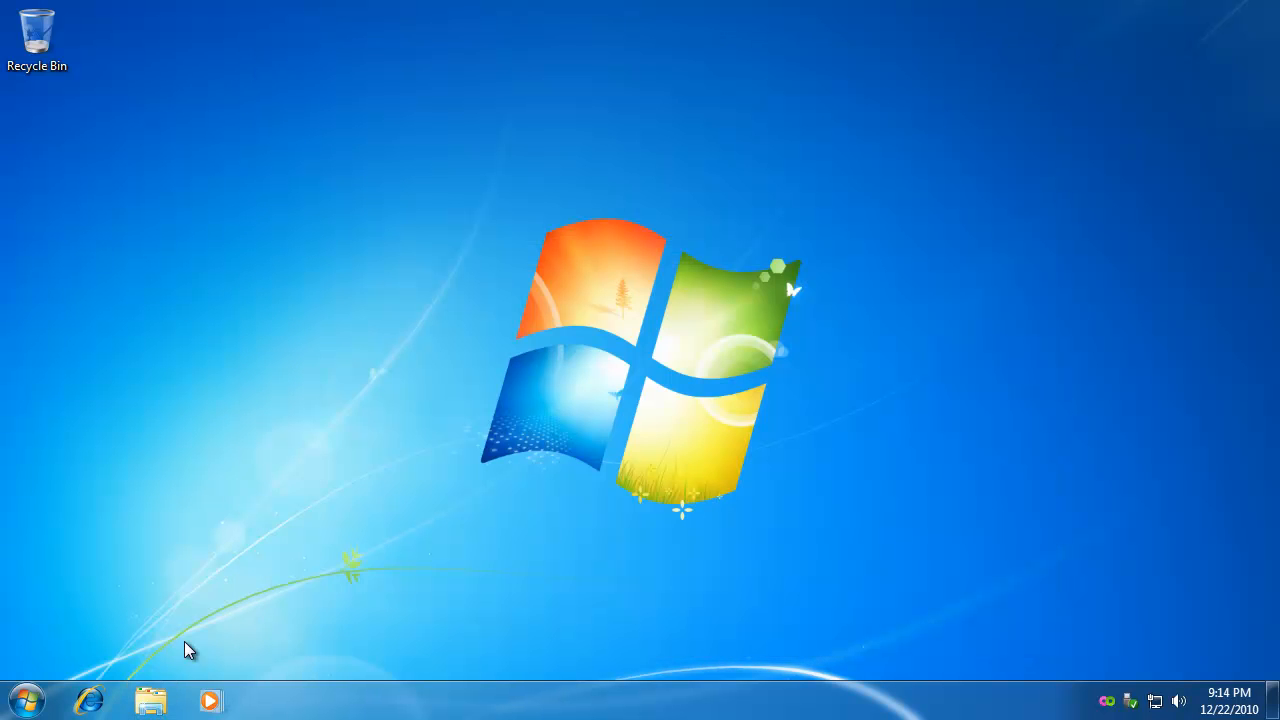
pyautogui.click(28, 700)
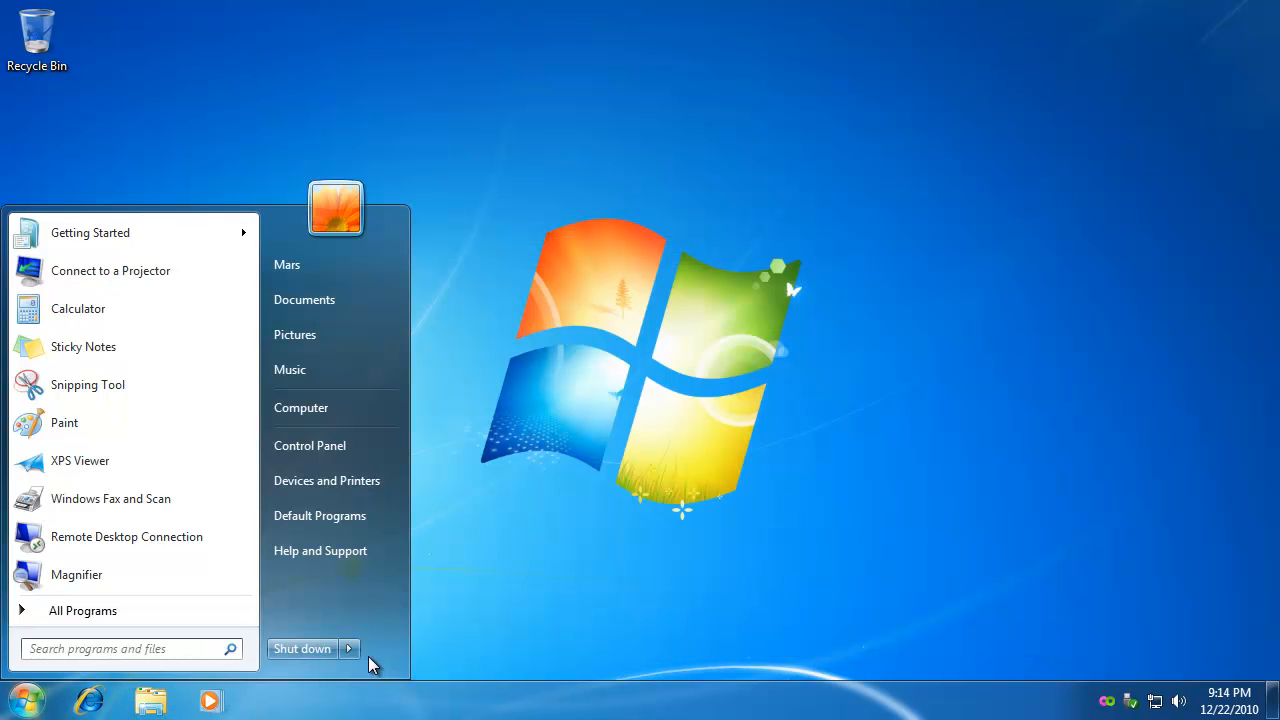
pyautogui.click(348, 648)
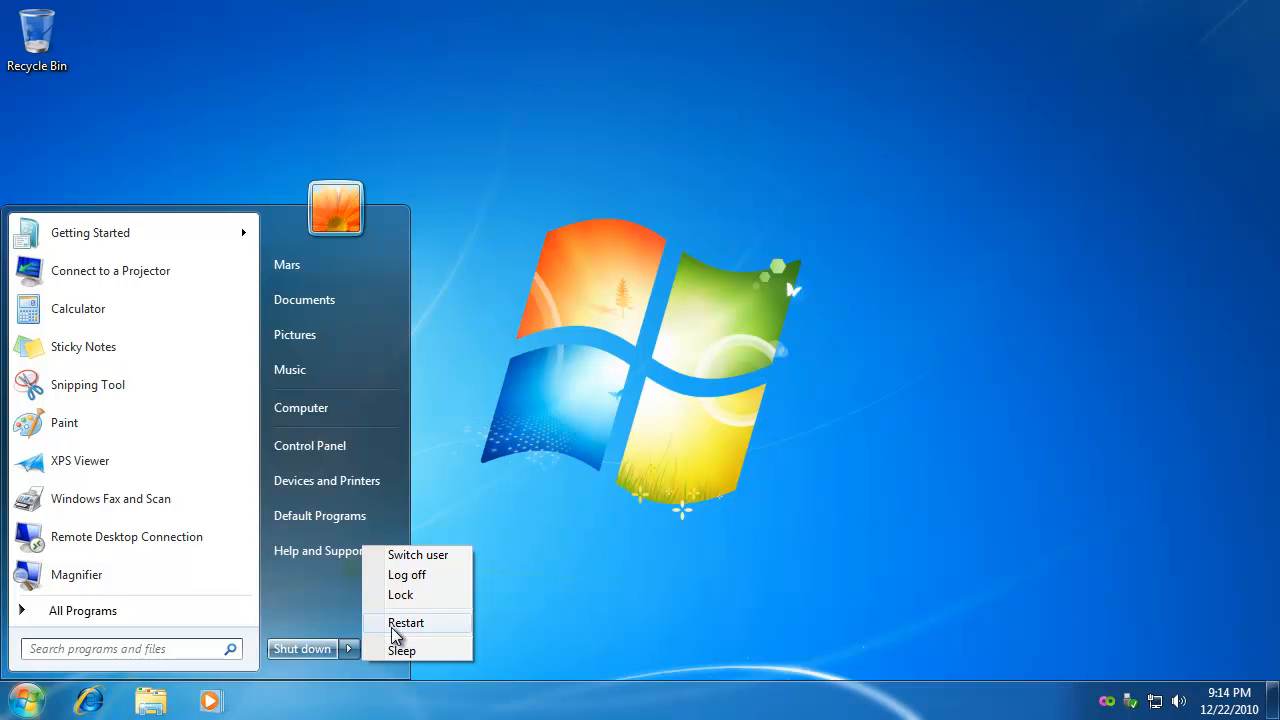
pyautogui.click(406, 622)
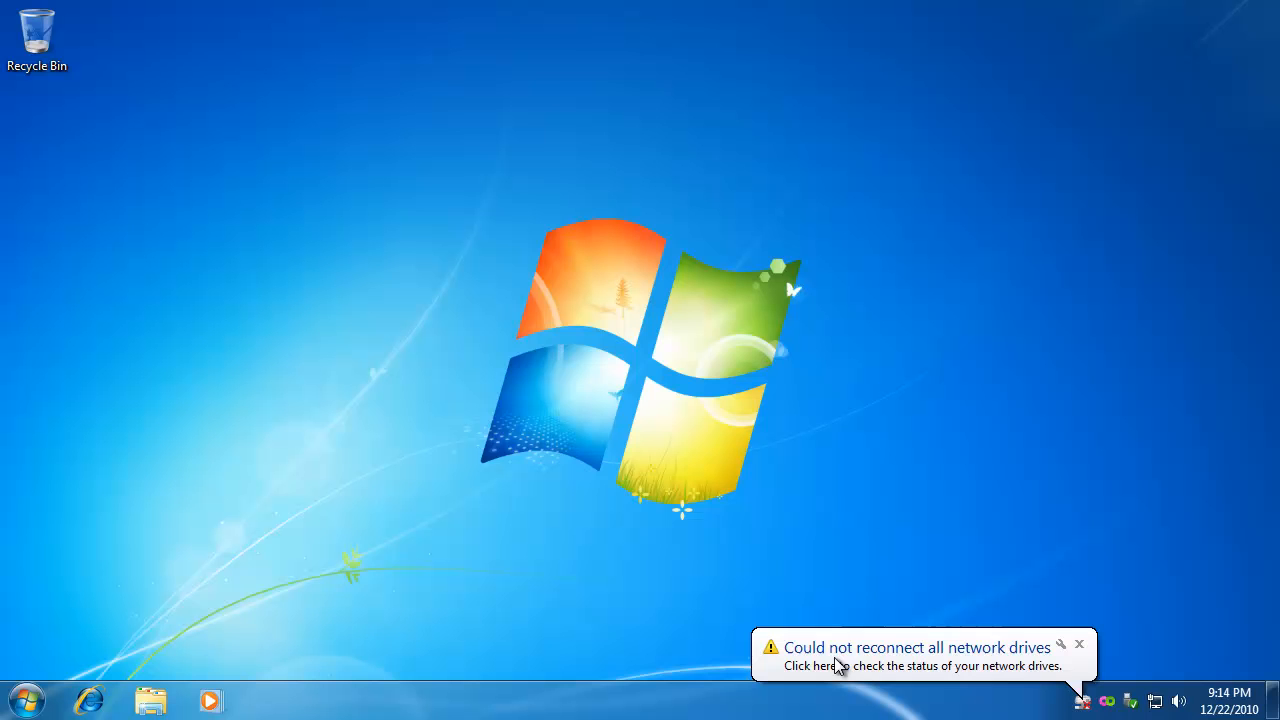
pyautogui.moveTo(670, 442)
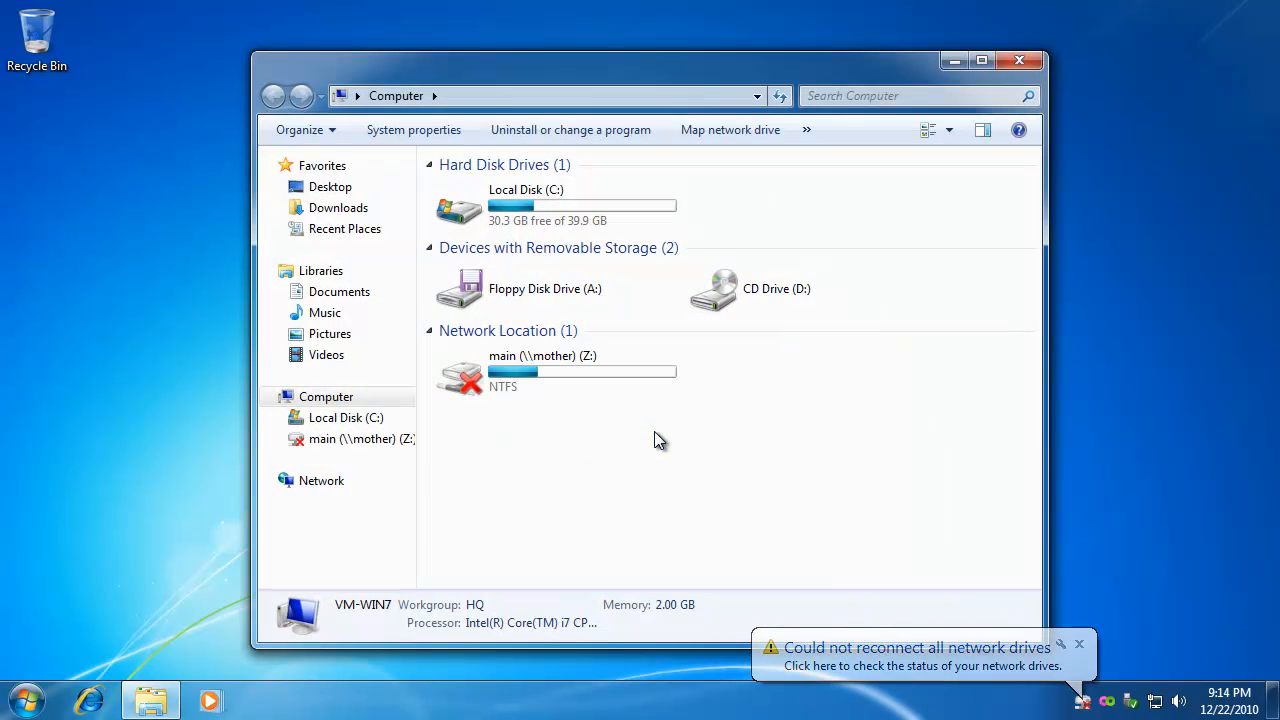
pyautogui.moveTo(530, 376)
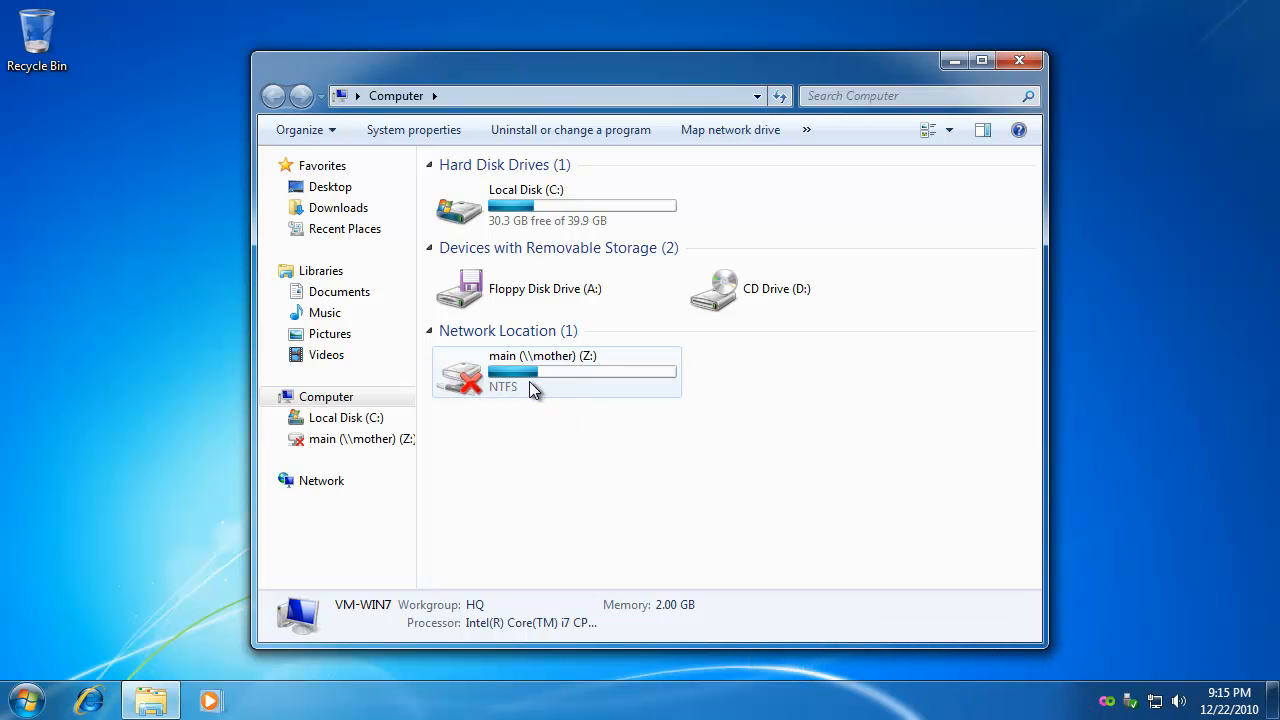
# Step: Browse the mapped drive main (\\mother) (Z:) and its folders
pyautogui.doubleClick(542, 370)
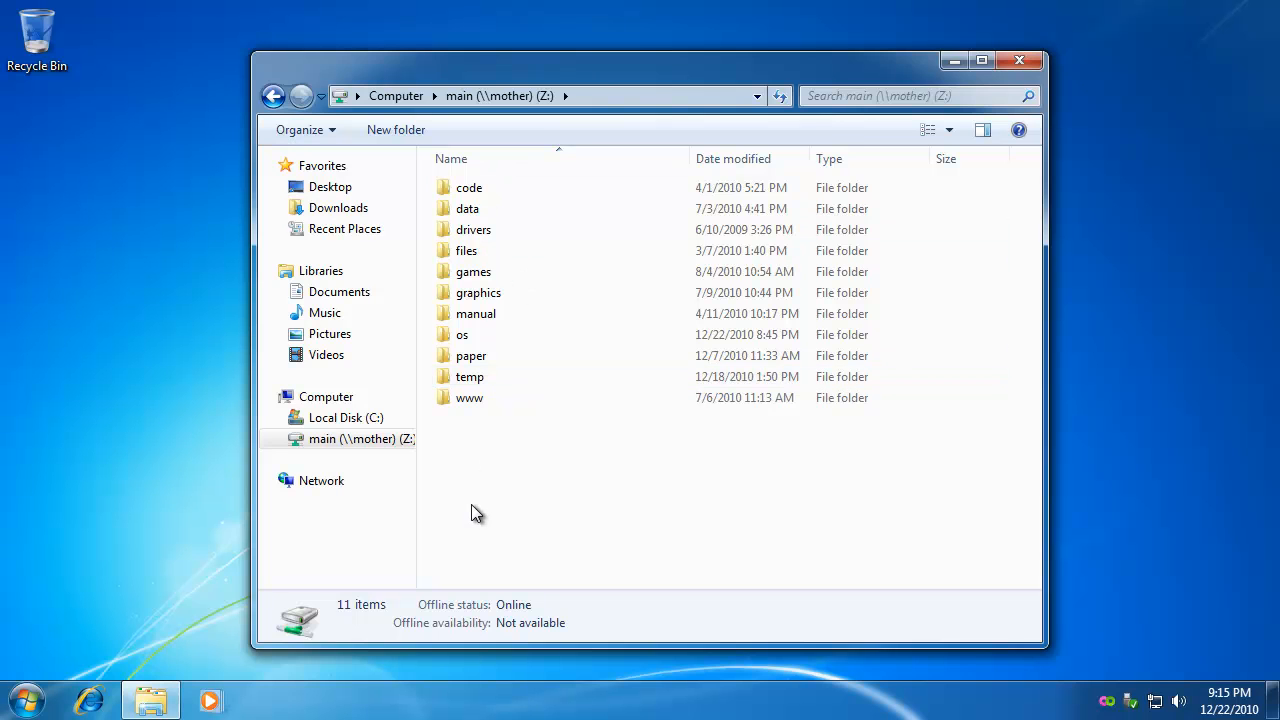
pyautogui.moveTo(480, 506)
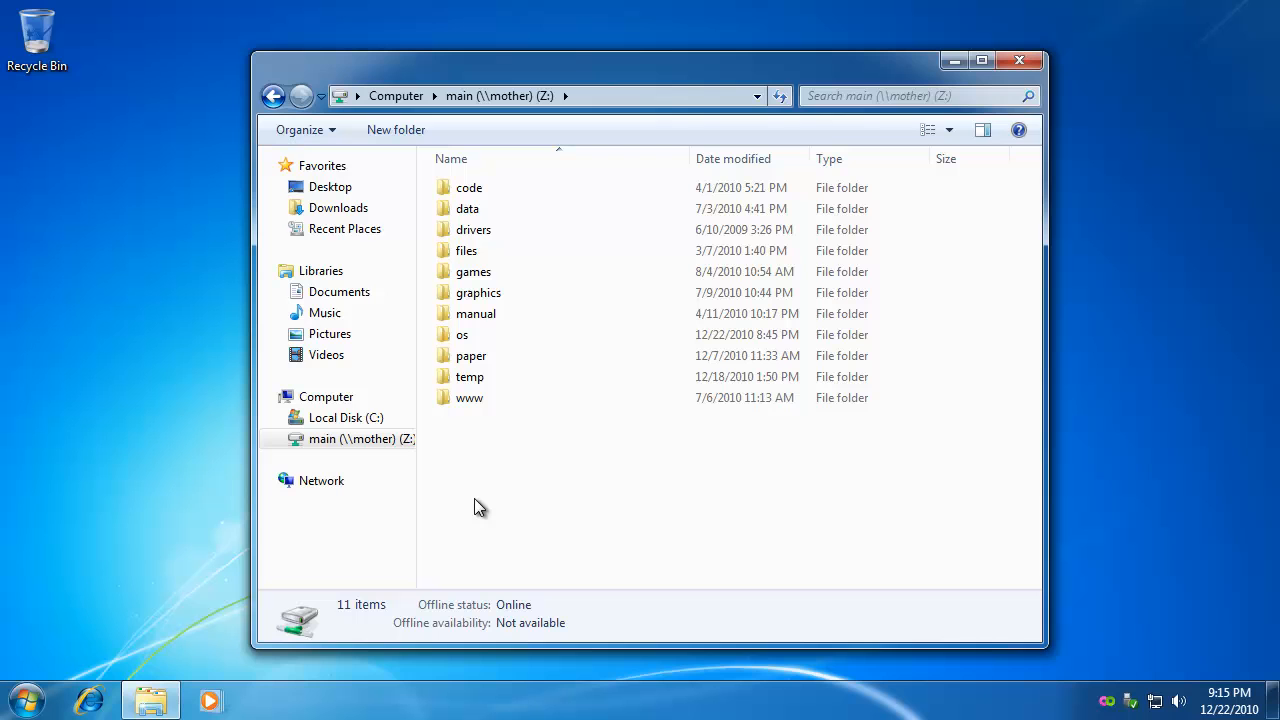
pyautogui.moveTo(488, 490)
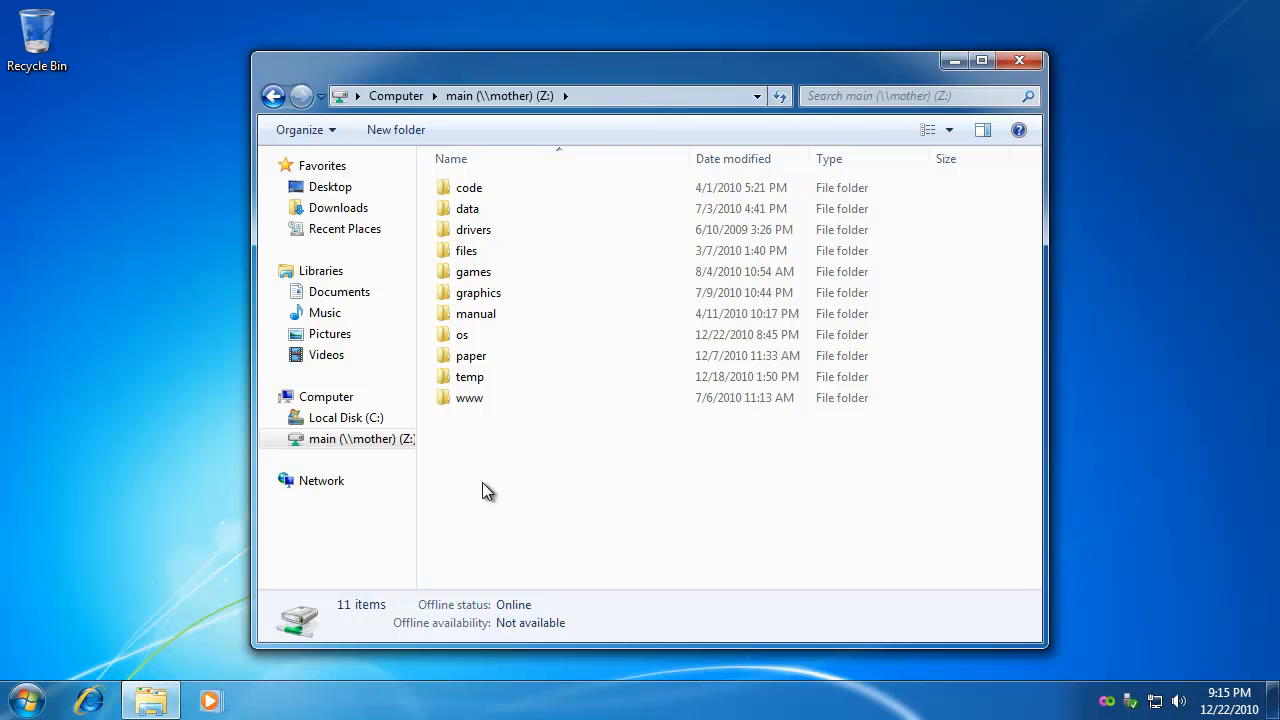
pyautogui.moveTo(490, 486)
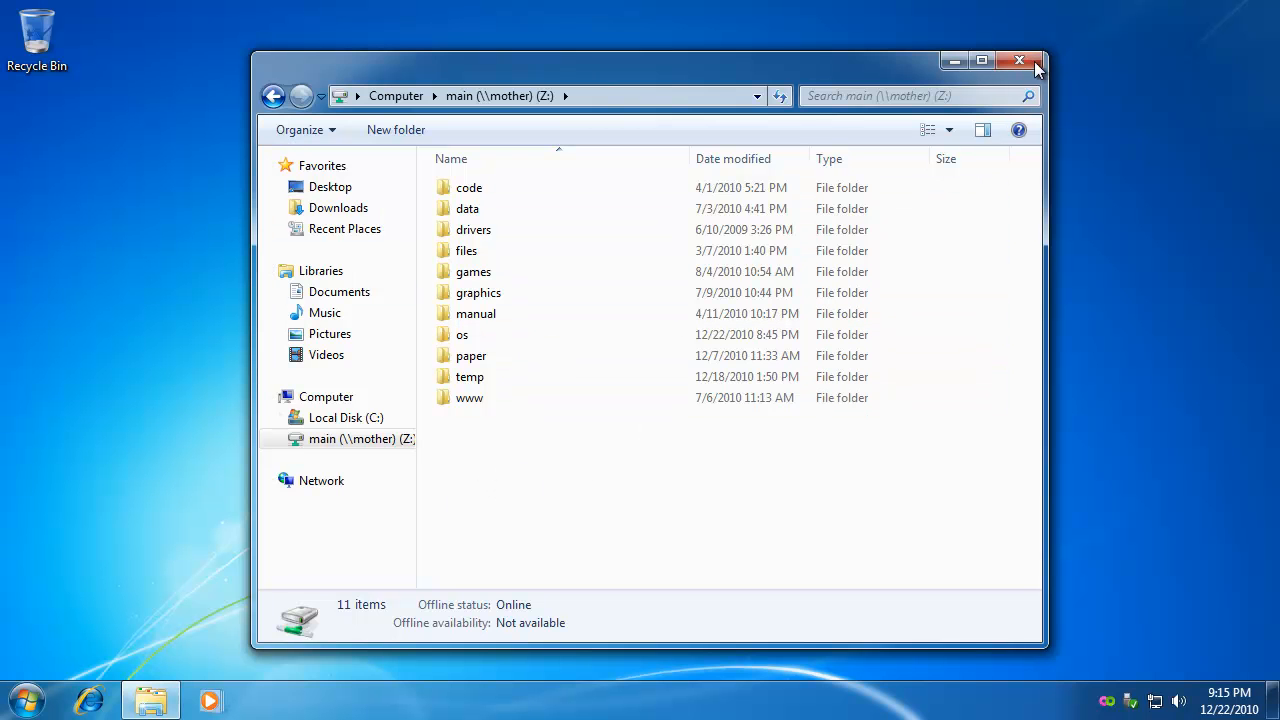
# Step: Go to Network Connections showing the Local Area Connection adapter
pyautogui.click(1020, 60)
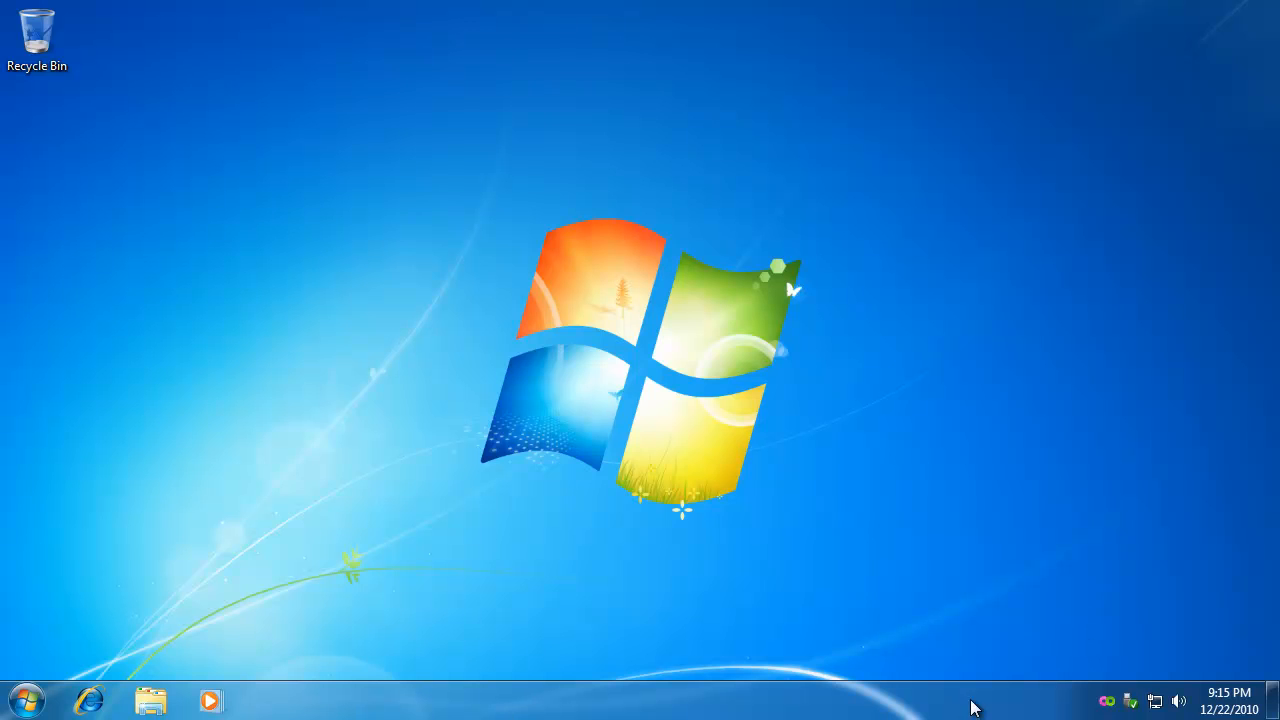
pyautogui.click(28, 700)
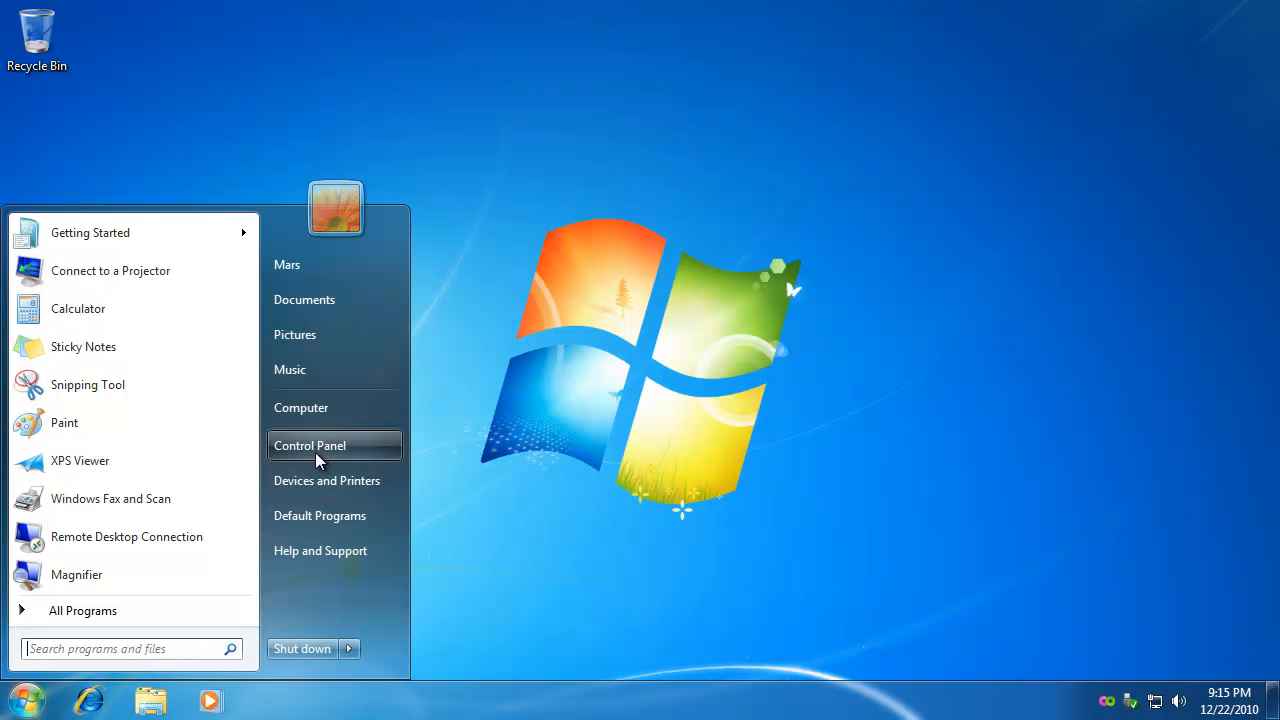
pyautogui.moveTo(320, 444)
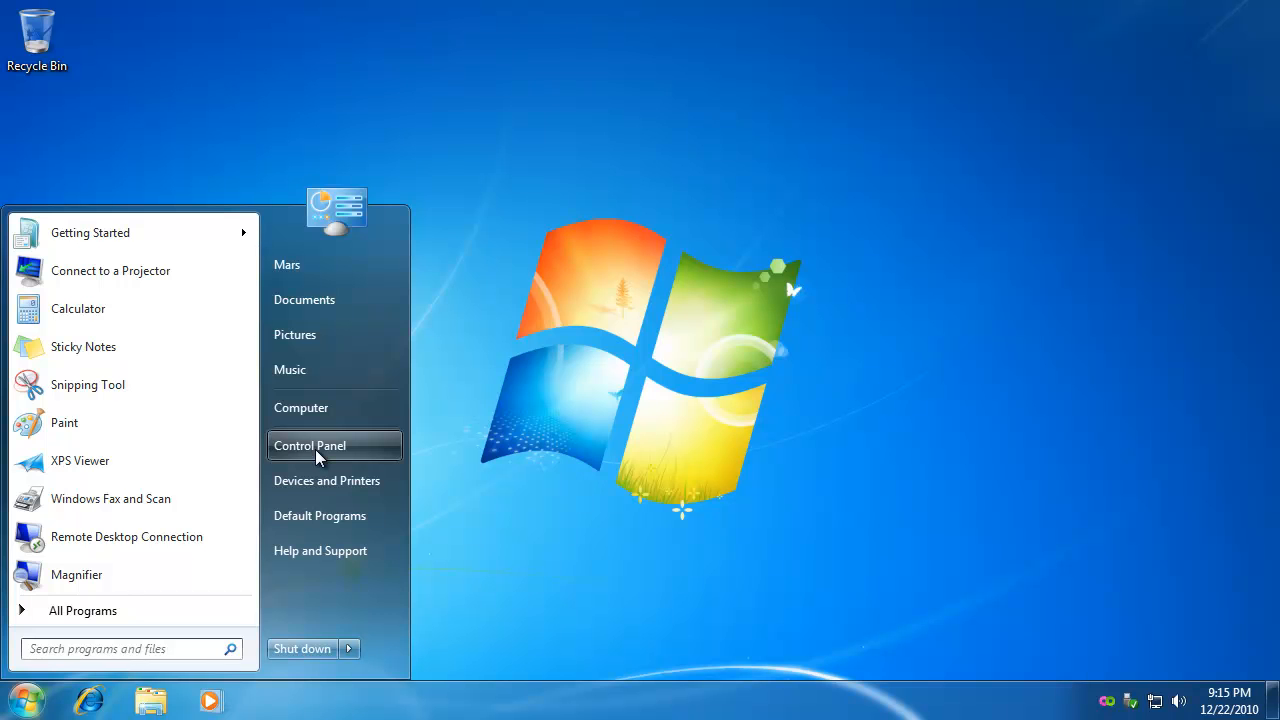
pyautogui.click(308, 444)
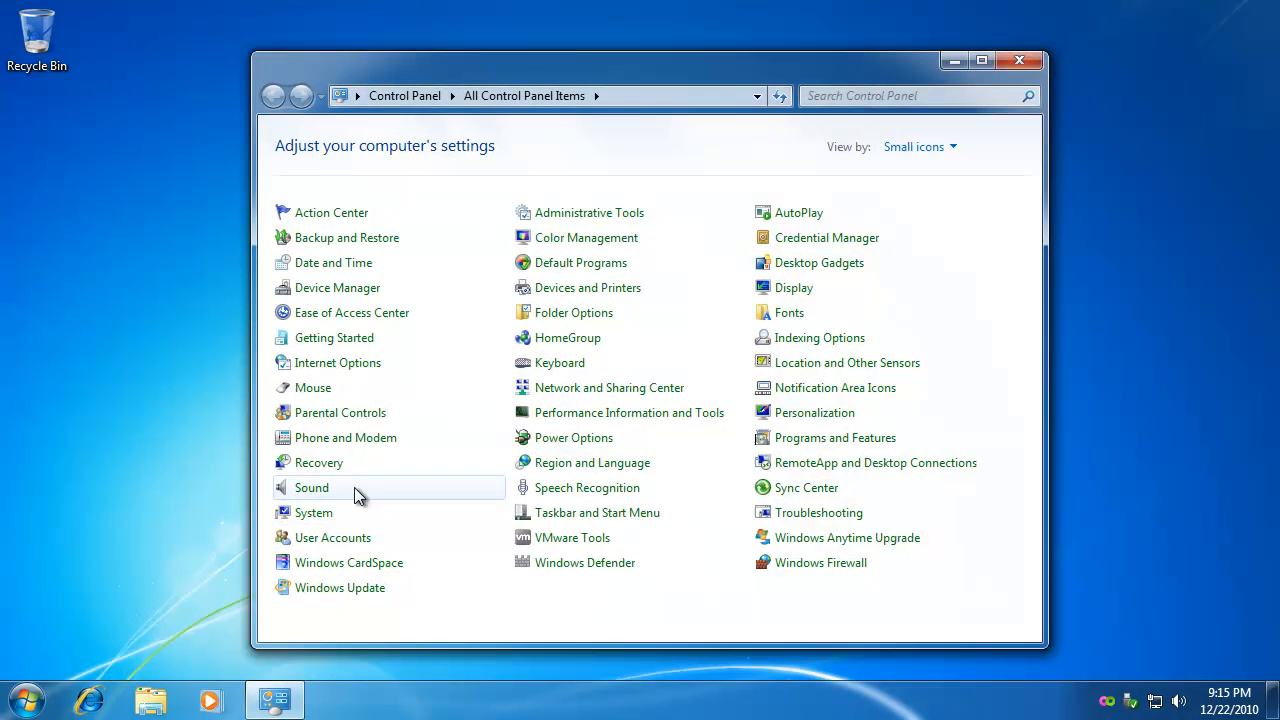
pyautogui.moveTo(396, 362)
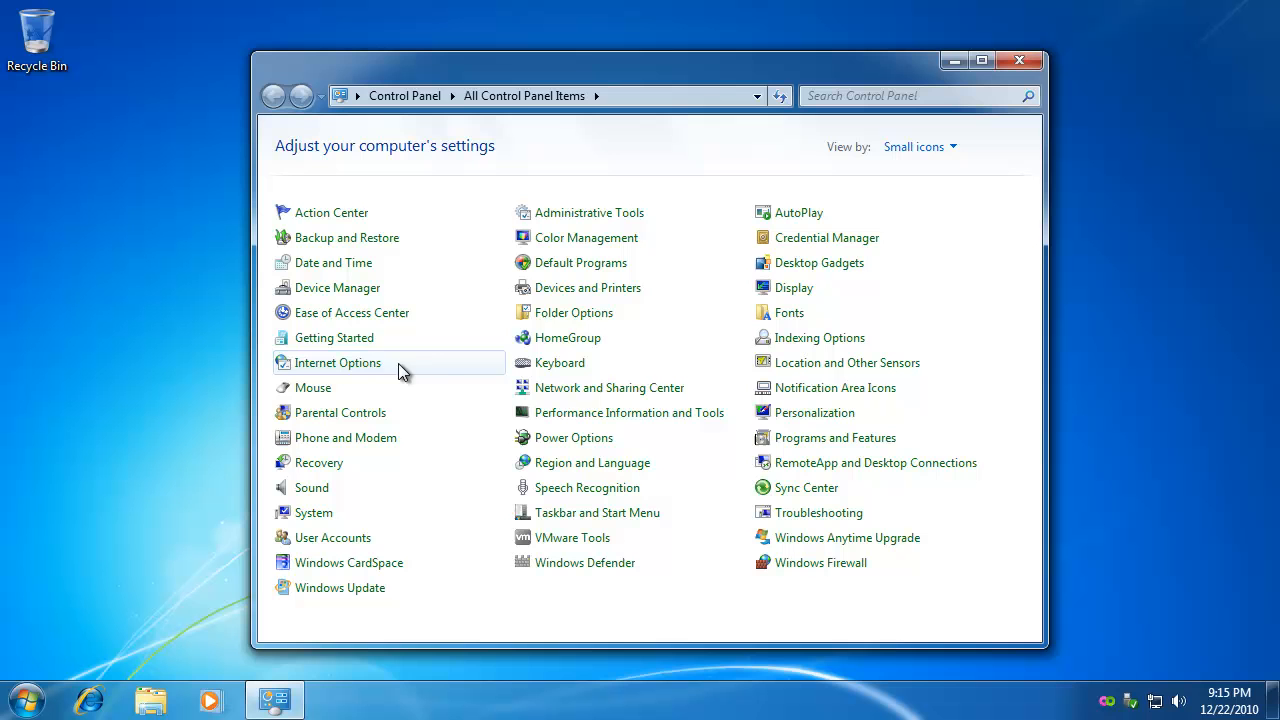
pyautogui.click(608, 388)
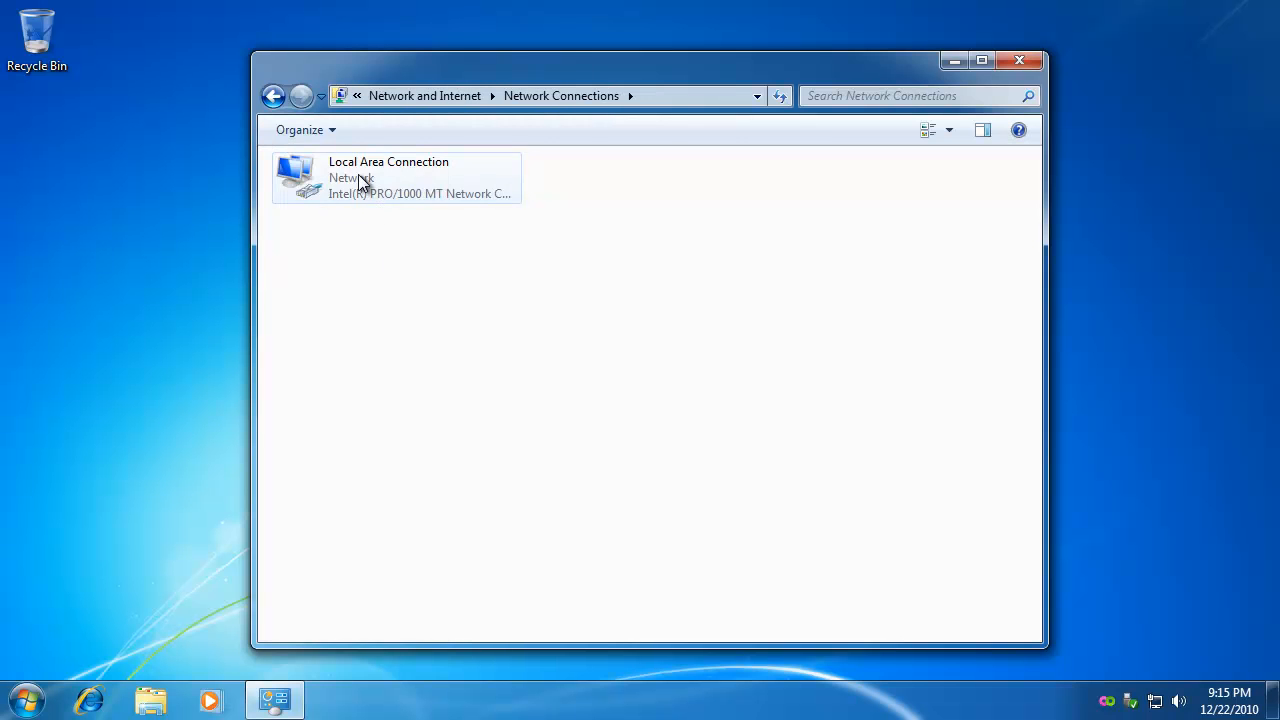
# Step: Set IPv4 to static 192.168.13.205, mask 255.255.255.0, gateway 192.168.13.1, DNS 4.2.2.2 and 4.2.2.4
pyautogui.doubleClick(388, 176)
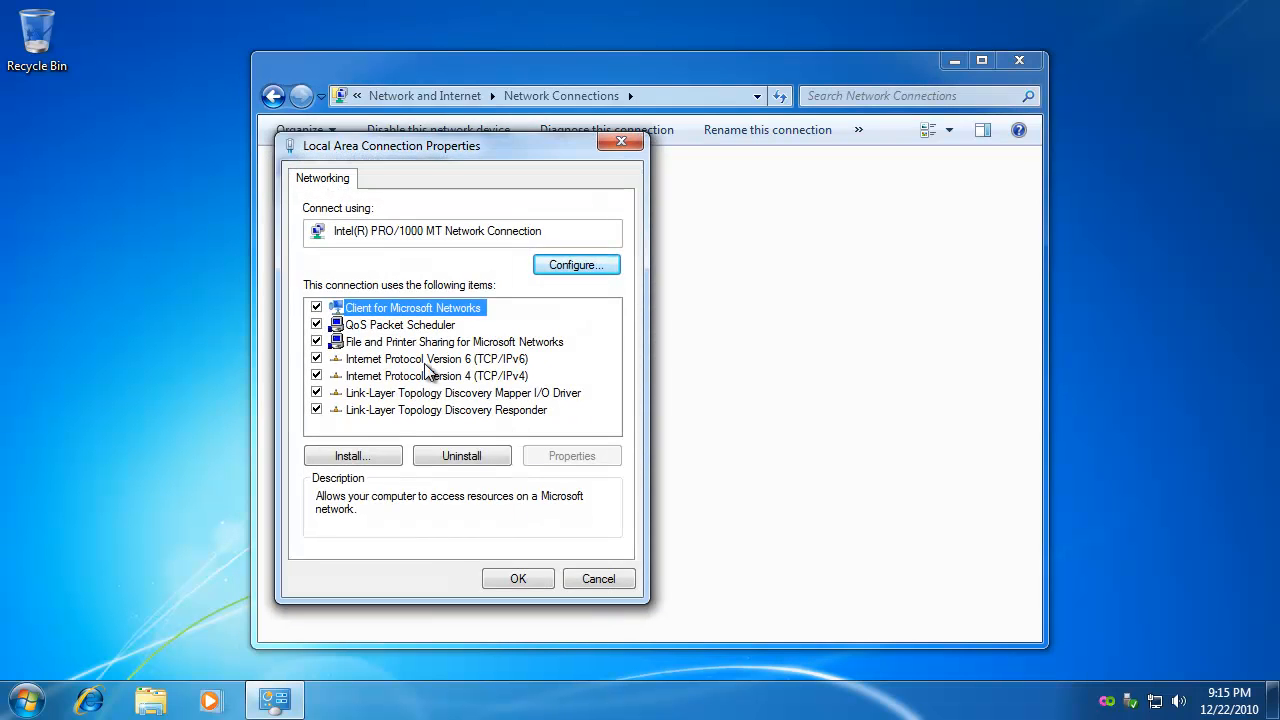
pyautogui.doubleClick(436, 376)
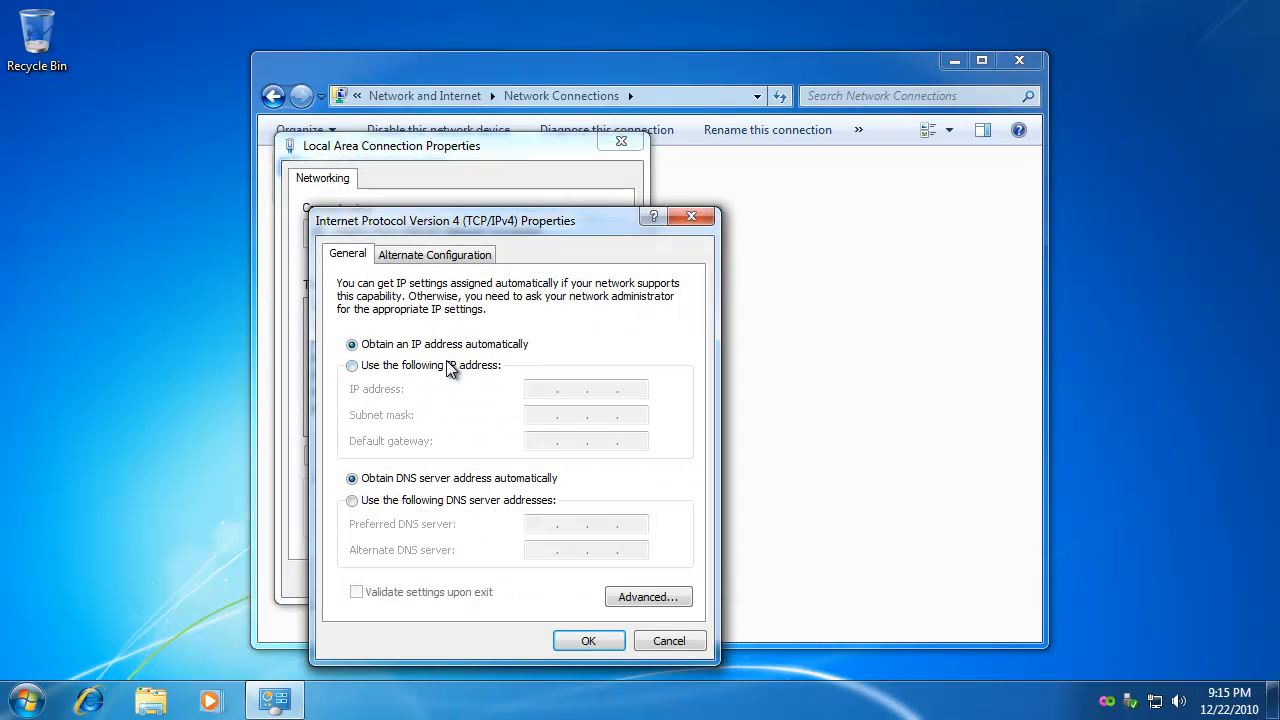
pyautogui.click(352, 364)
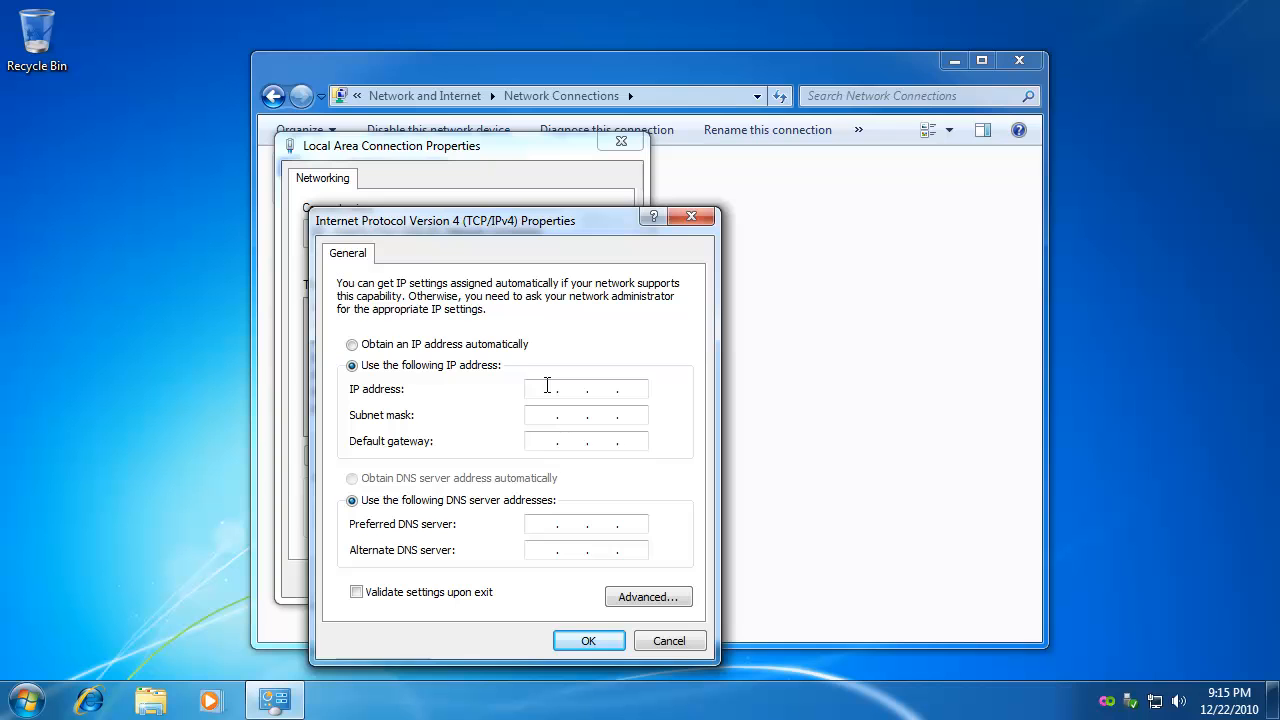
pyautogui.write('192')
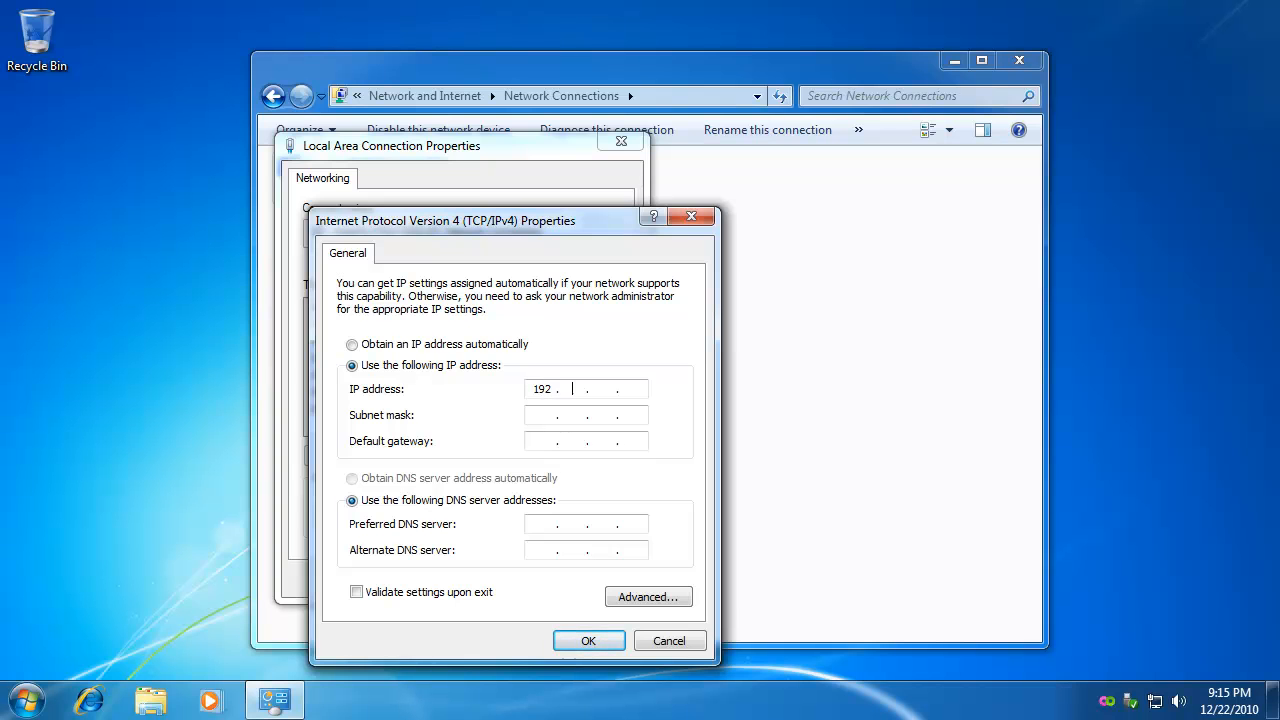
pyautogui.write('168\t1')
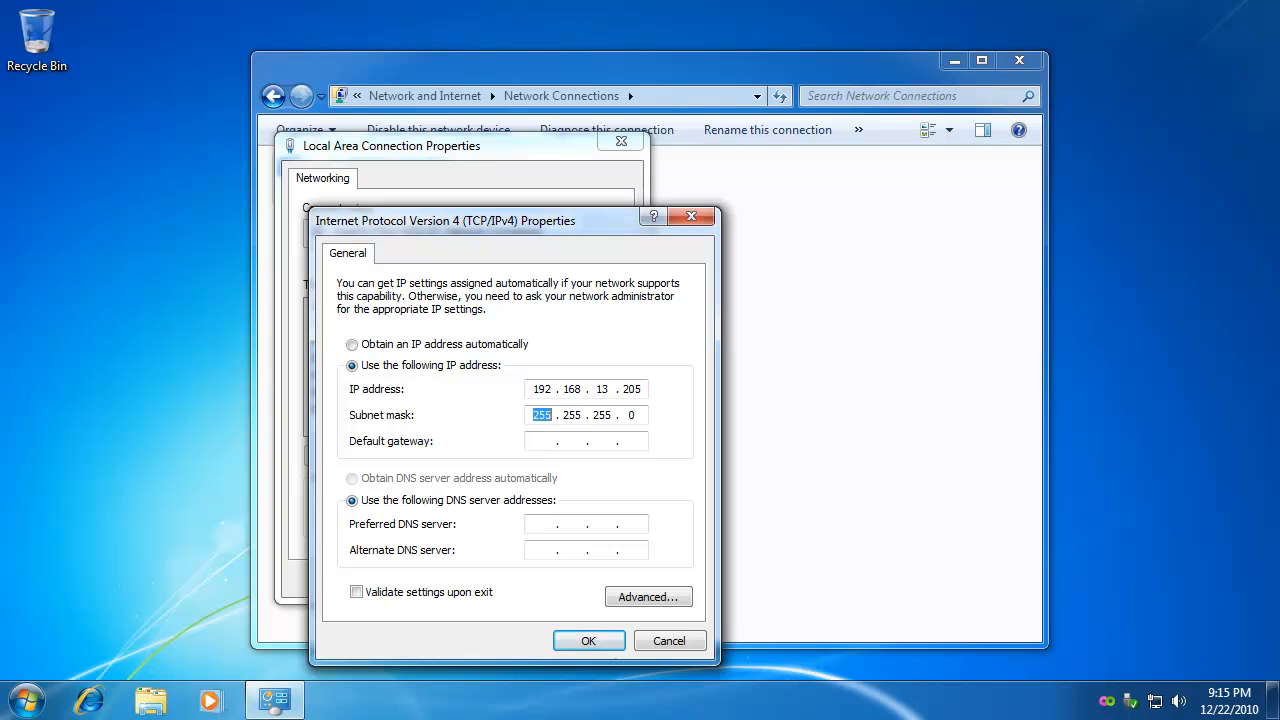
pyautogui.write('192.168.13.1')
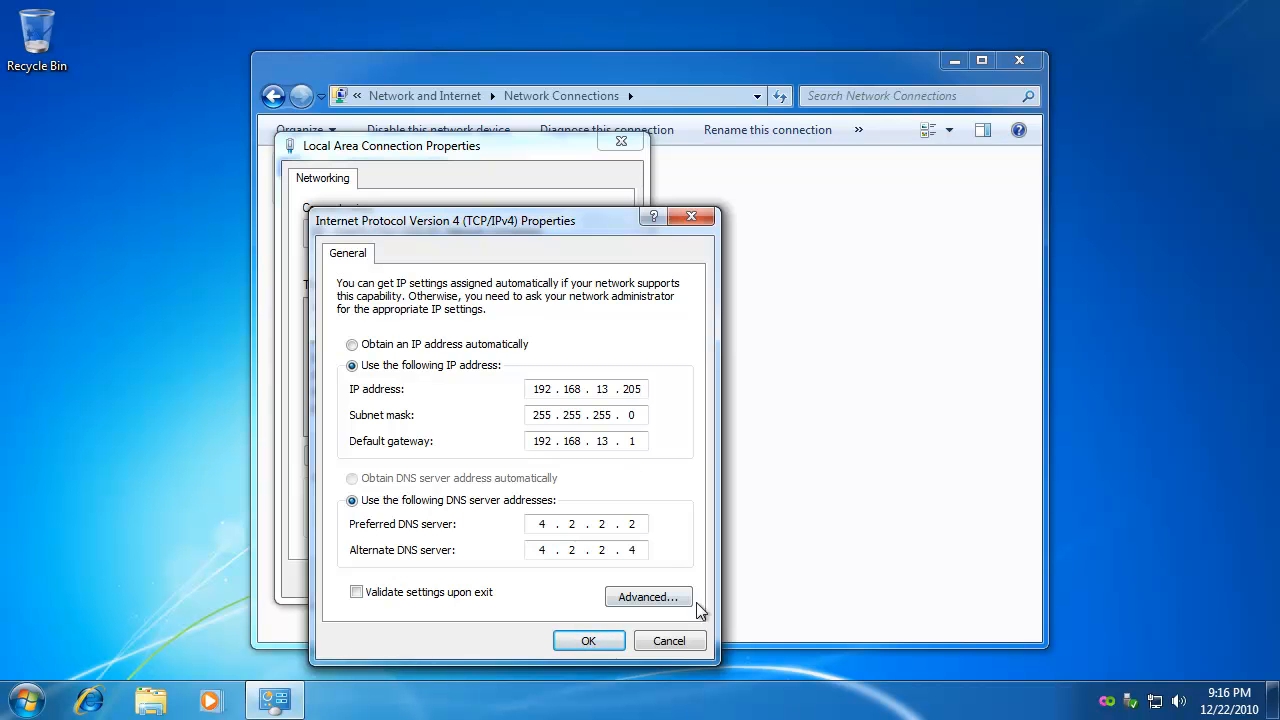
pyautogui.click(588, 640)
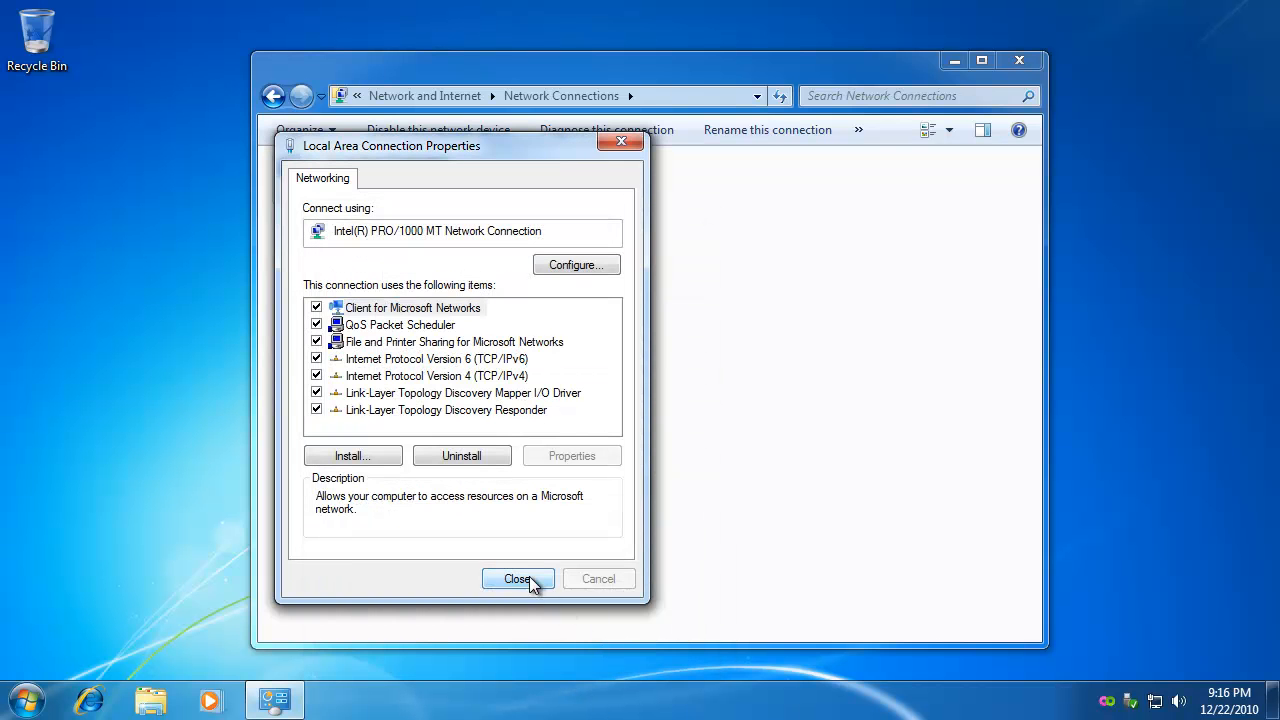
# Step: Close the connection properties and confirm drive Z: on mother still opens from Computer
pyautogui.click(518, 578)
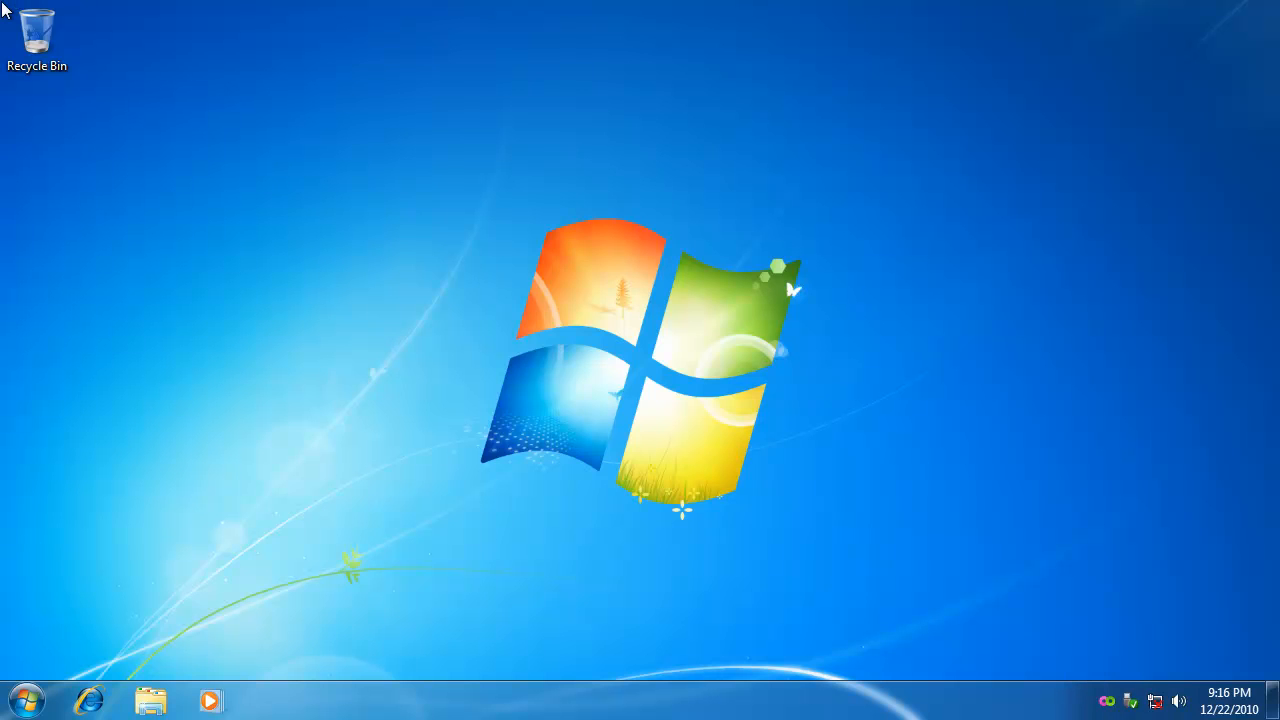
pyautogui.click(36, 36)
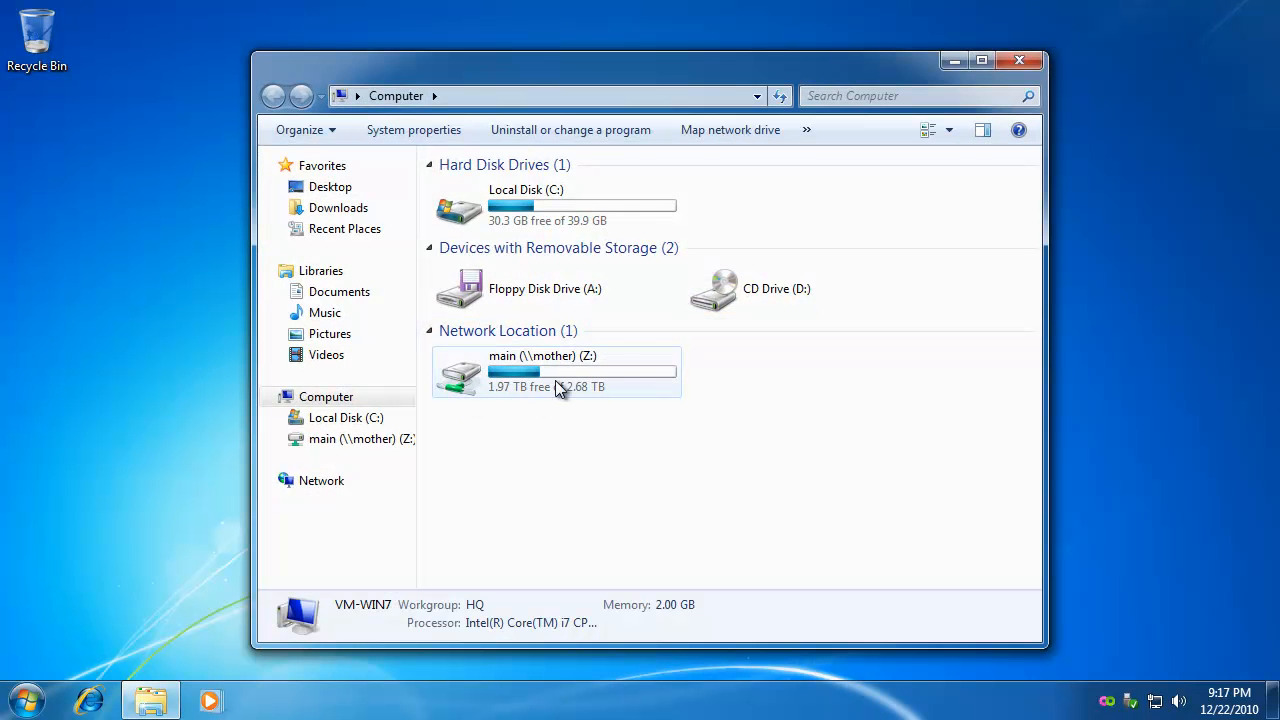
pyautogui.doubleClick(544, 370)
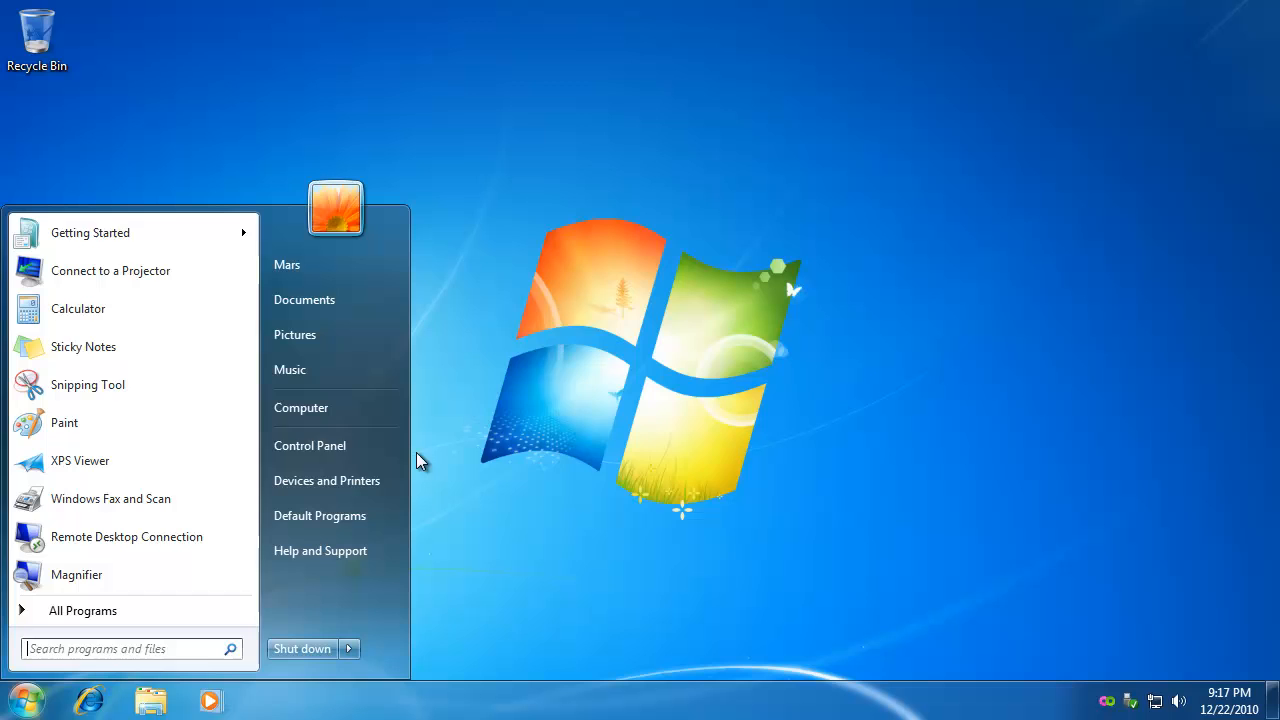
# Step: Revert the Local Area Connection's IPv4 to obtaining IP address and DNS automatically
pyautogui.click(310, 444)
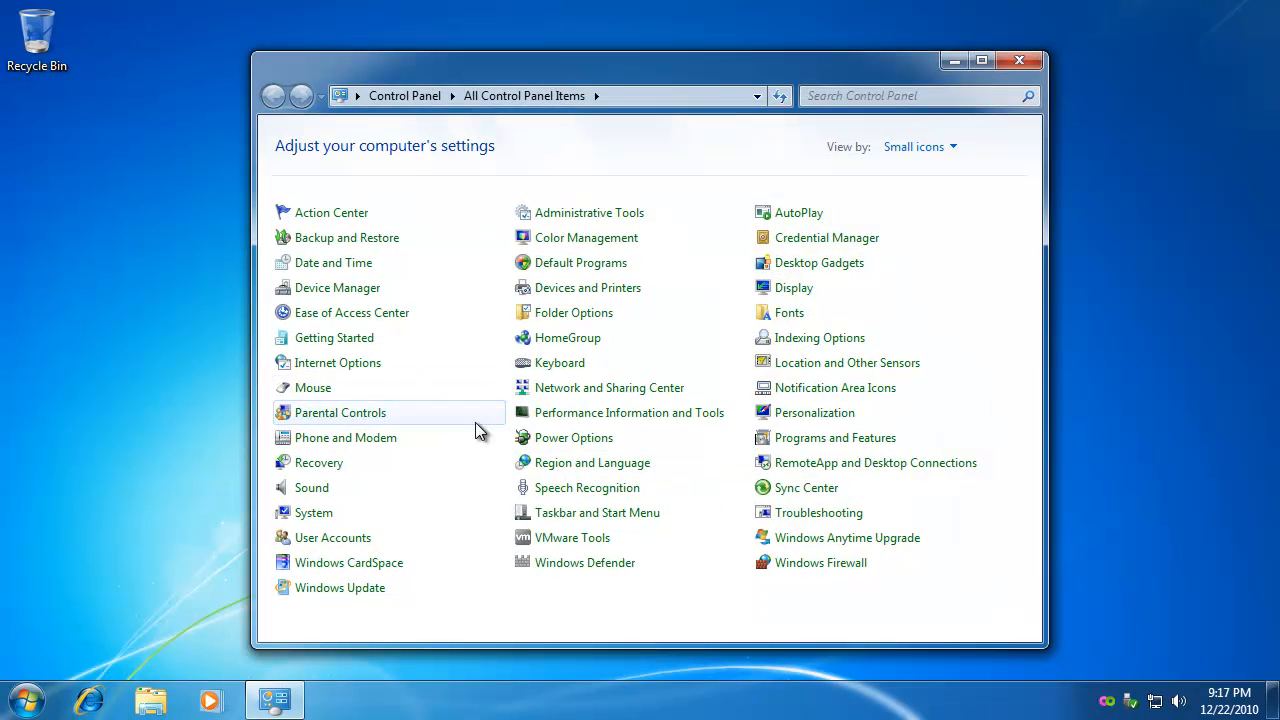
pyautogui.moveTo(336, 362)
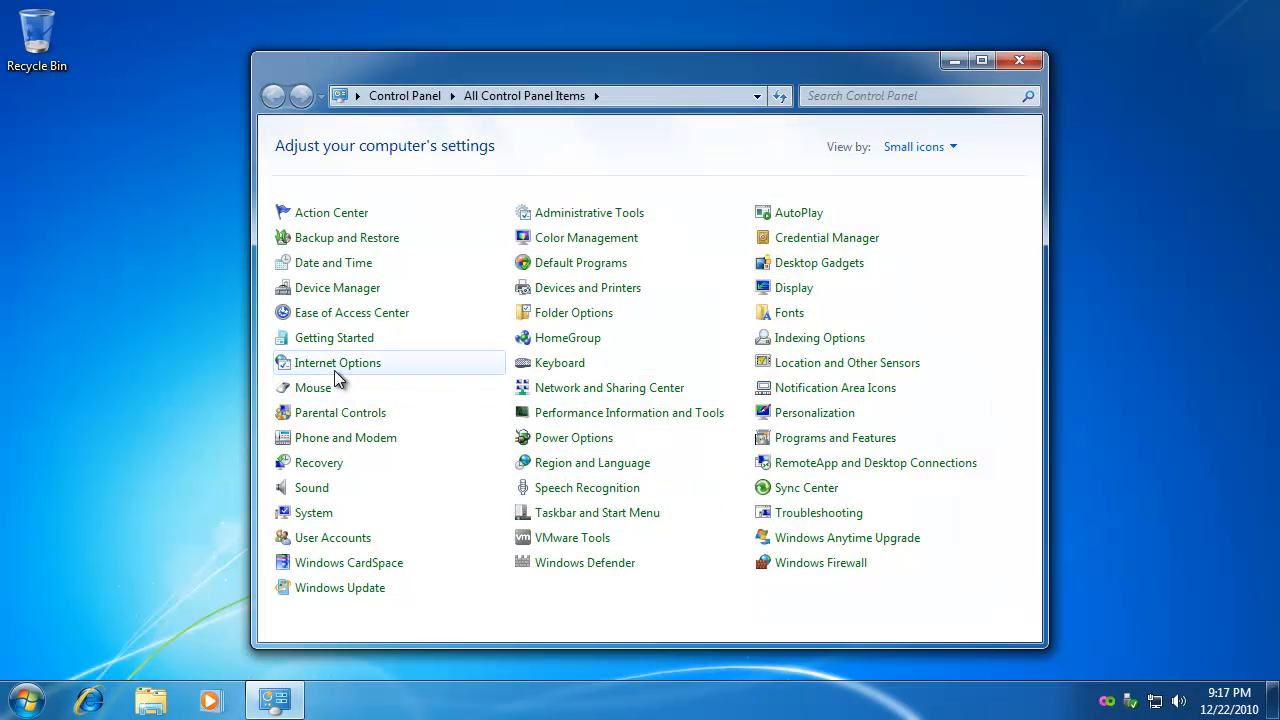
pyautogui.moveTo(548, 396)
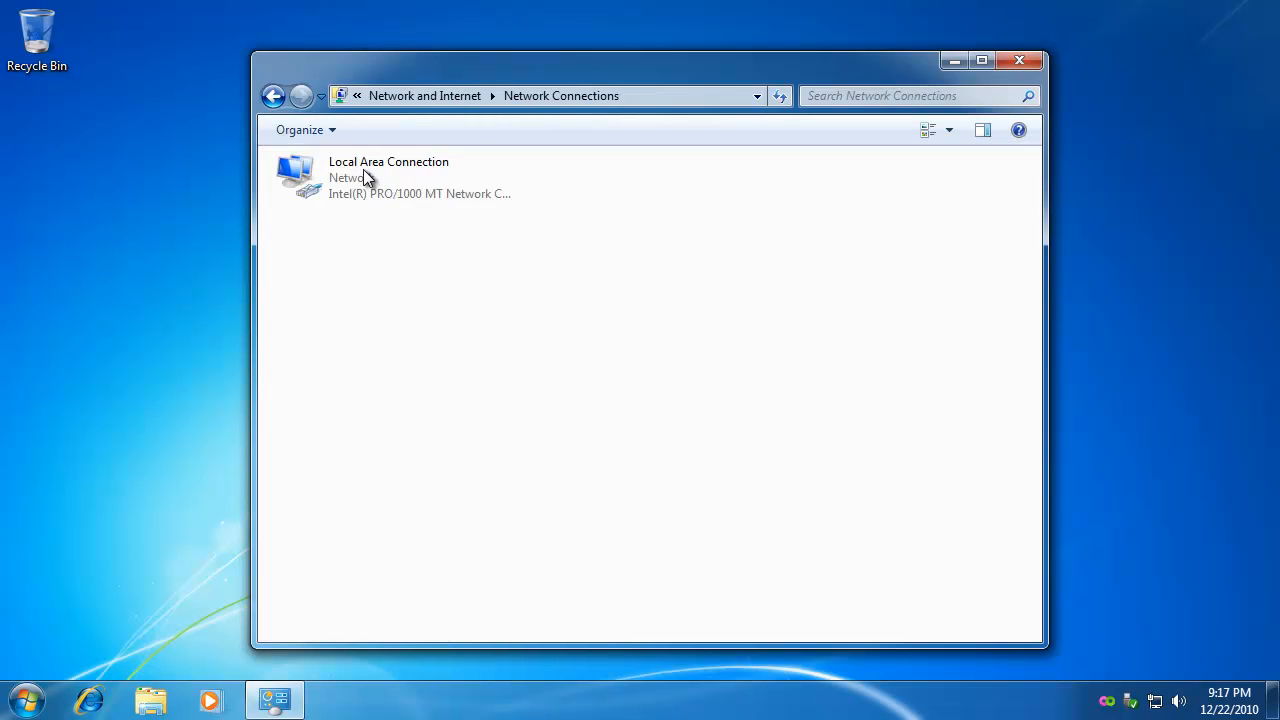
pyautogui.doubleClick(388, 176)
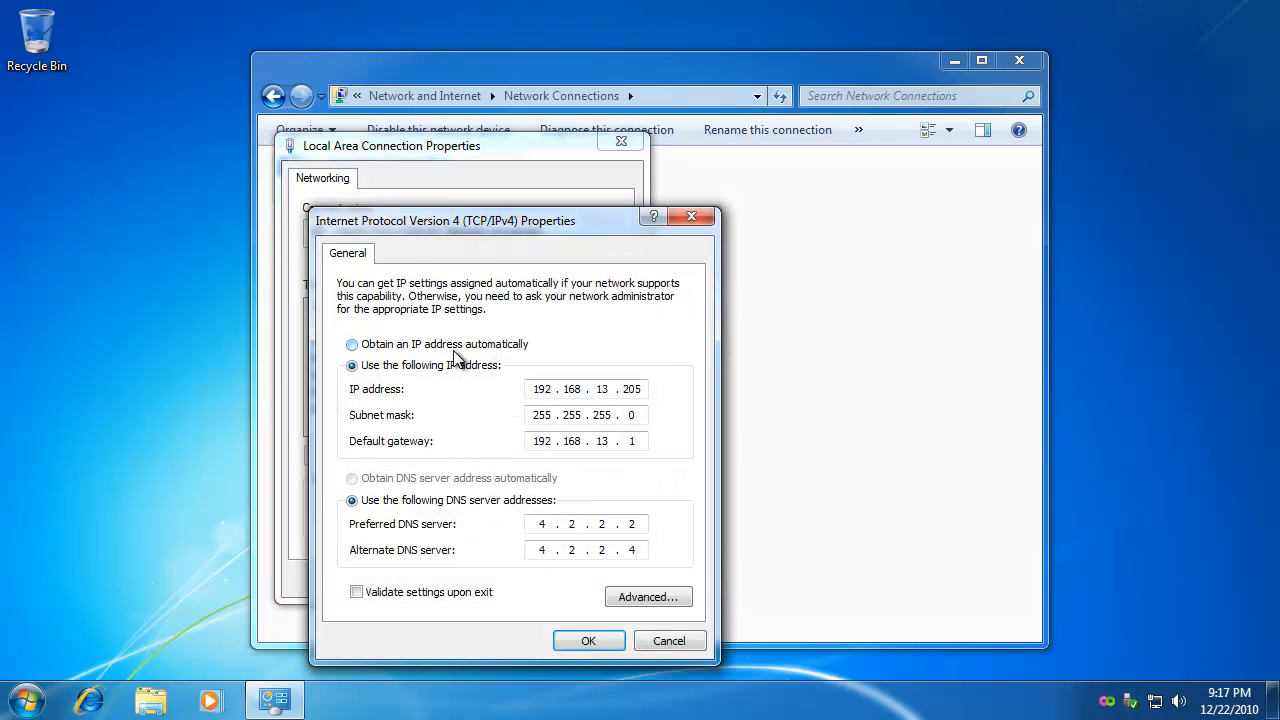
pyautogui.click(352, 344)
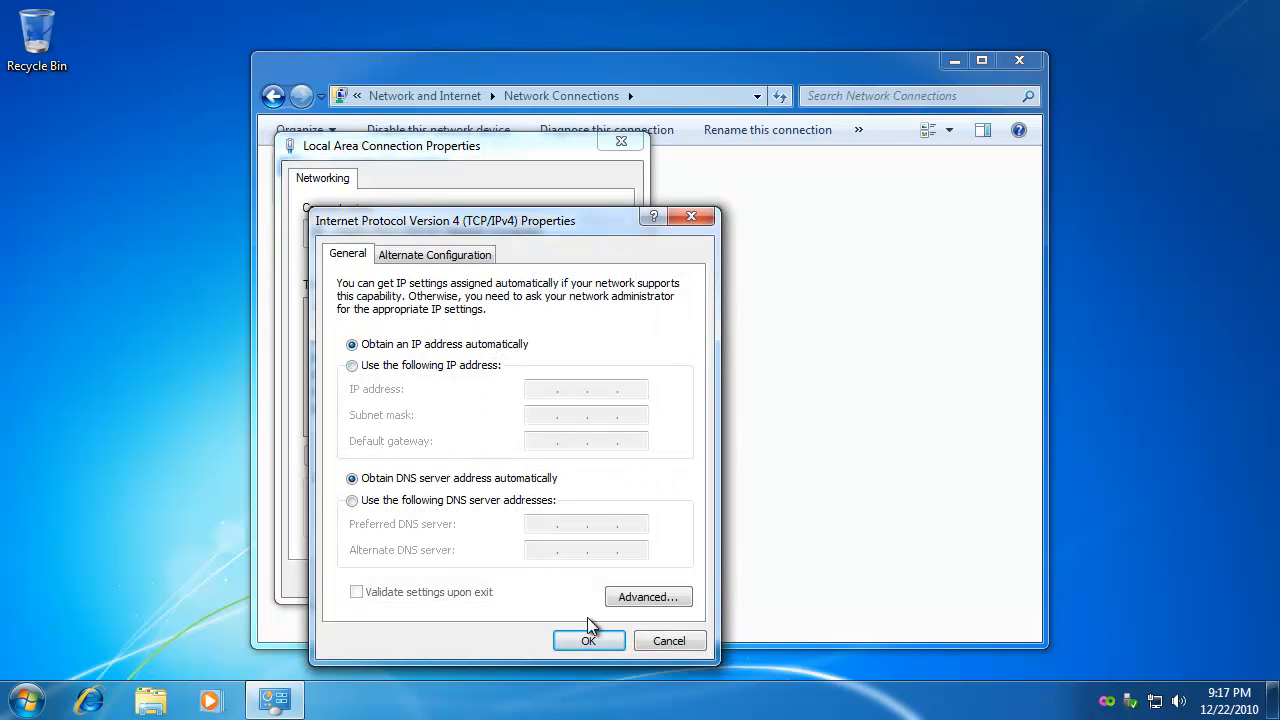
pyautogui.click(588, 640)
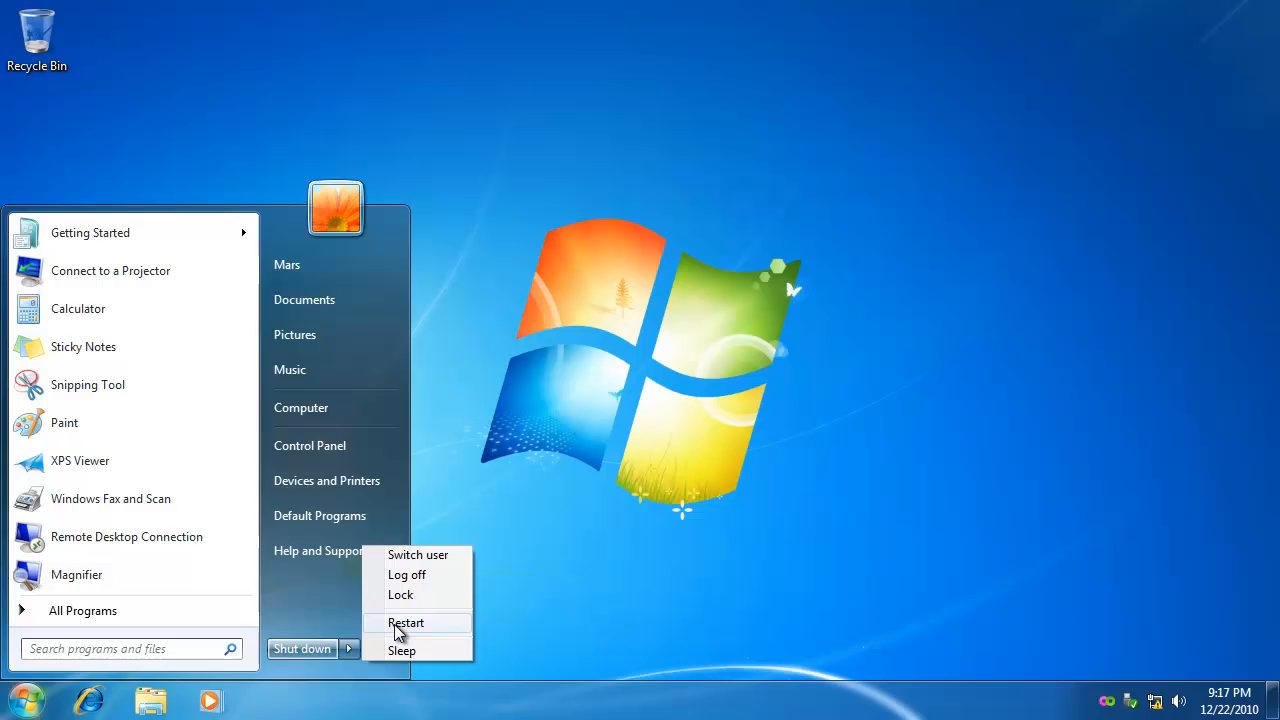
# Step: Restart the computer again and await the network-drive reconnect warning
pyautogui.click(406, 622)
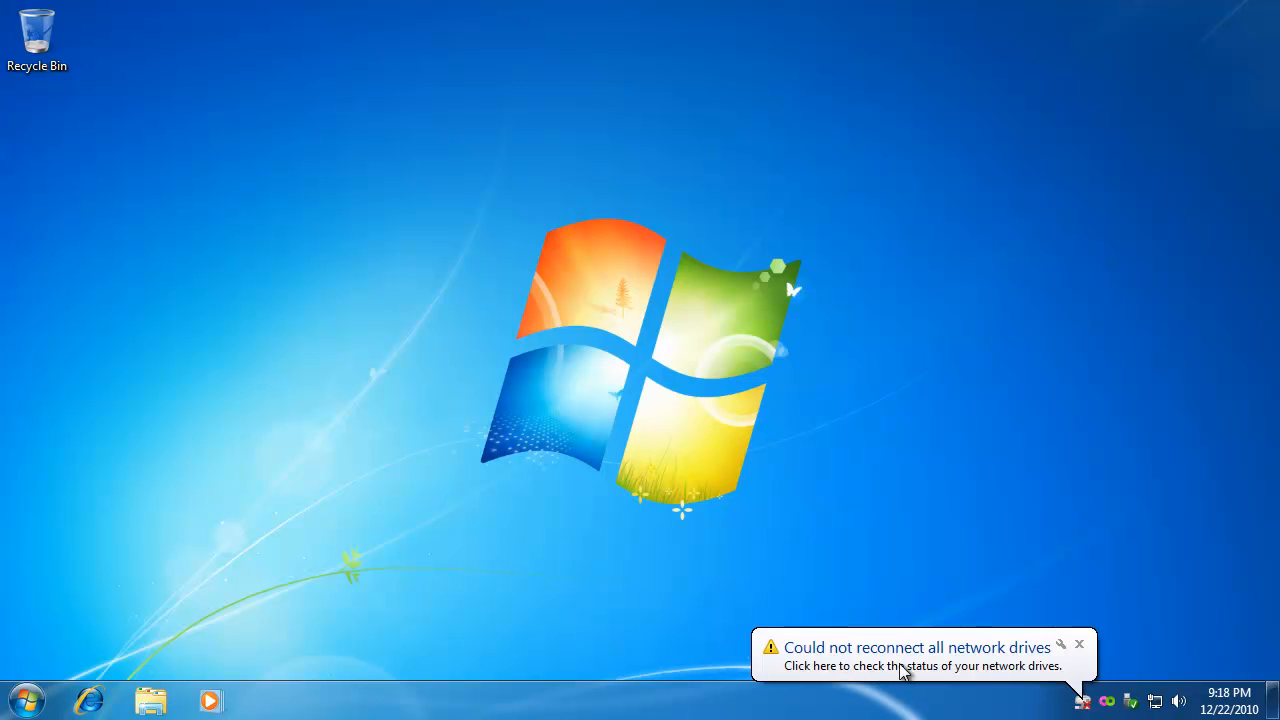
pyautogui.moveTo(922, 668)
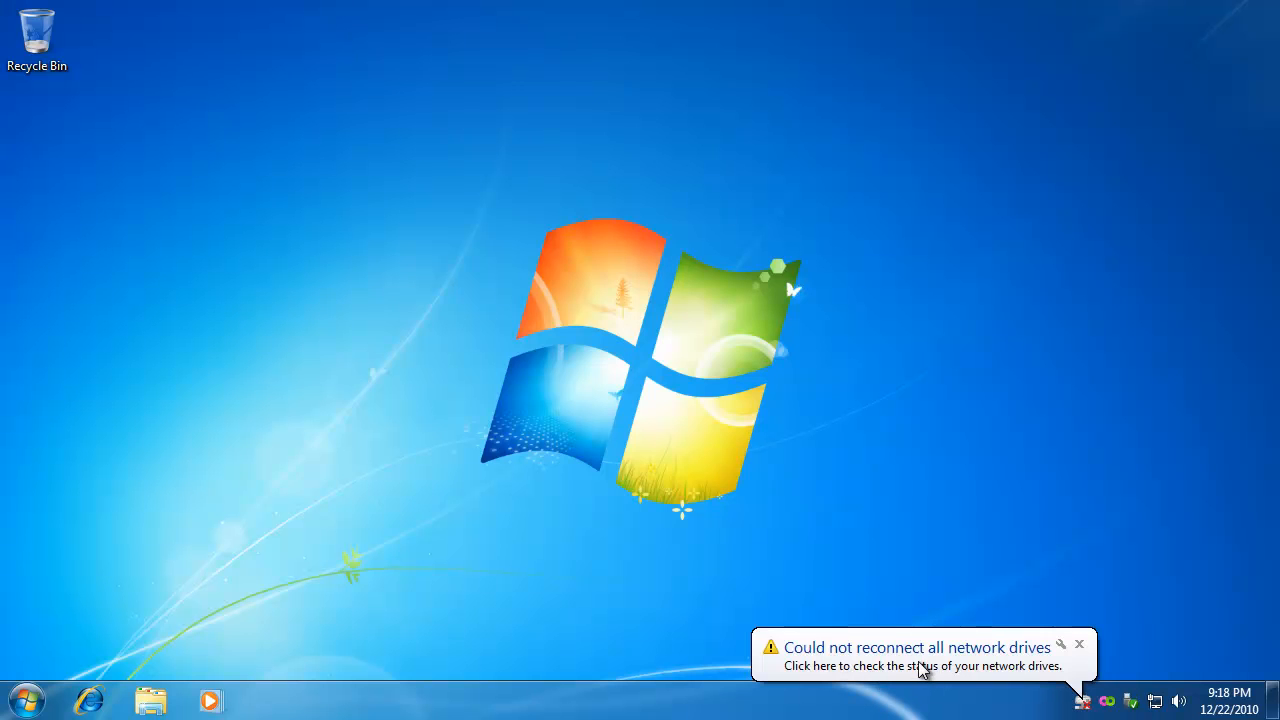